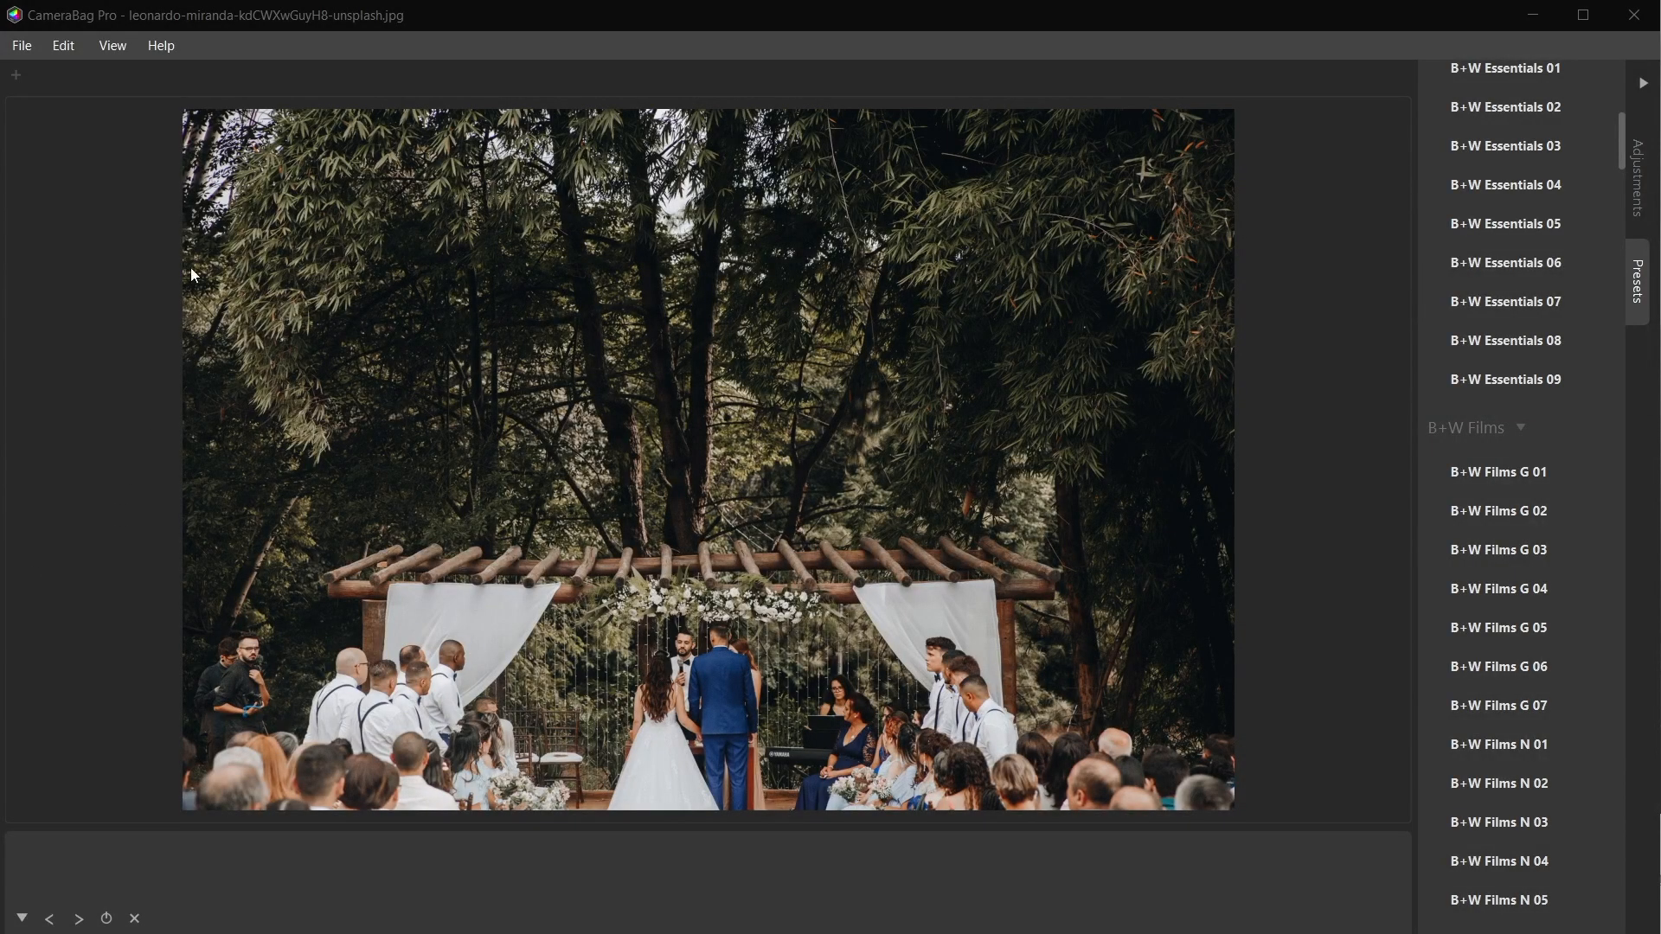
Apply the B+W Essentials 05 preset and add a Basic Border with reduced thickness.
left_click(21, 45)
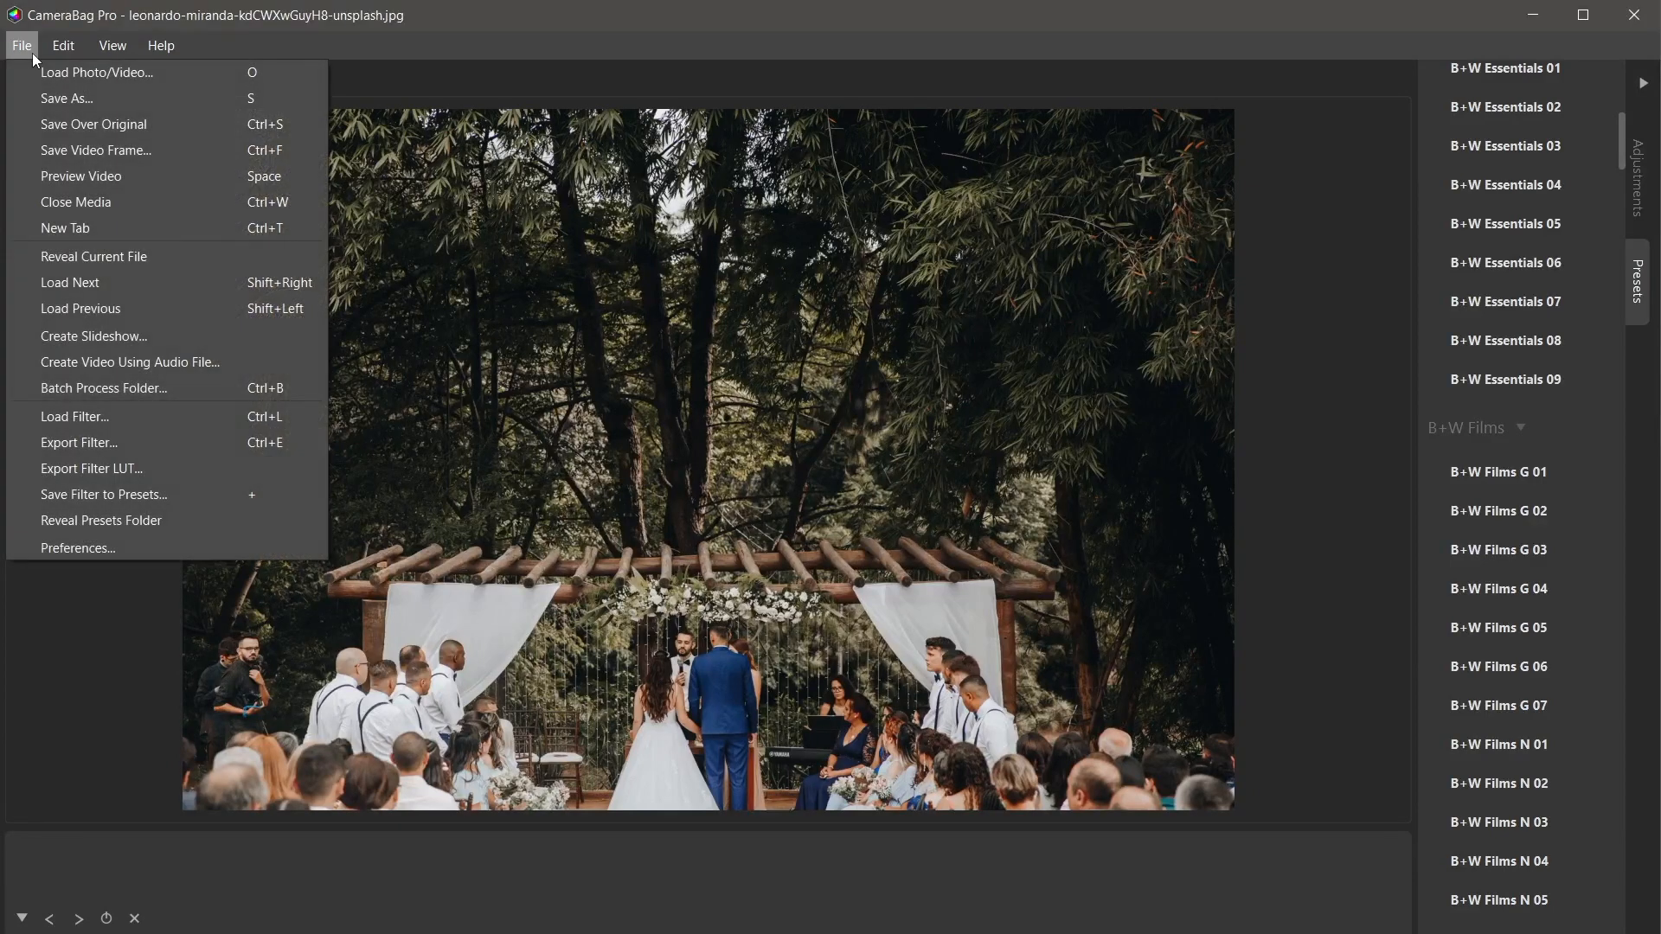
mouse_move(100, 282)
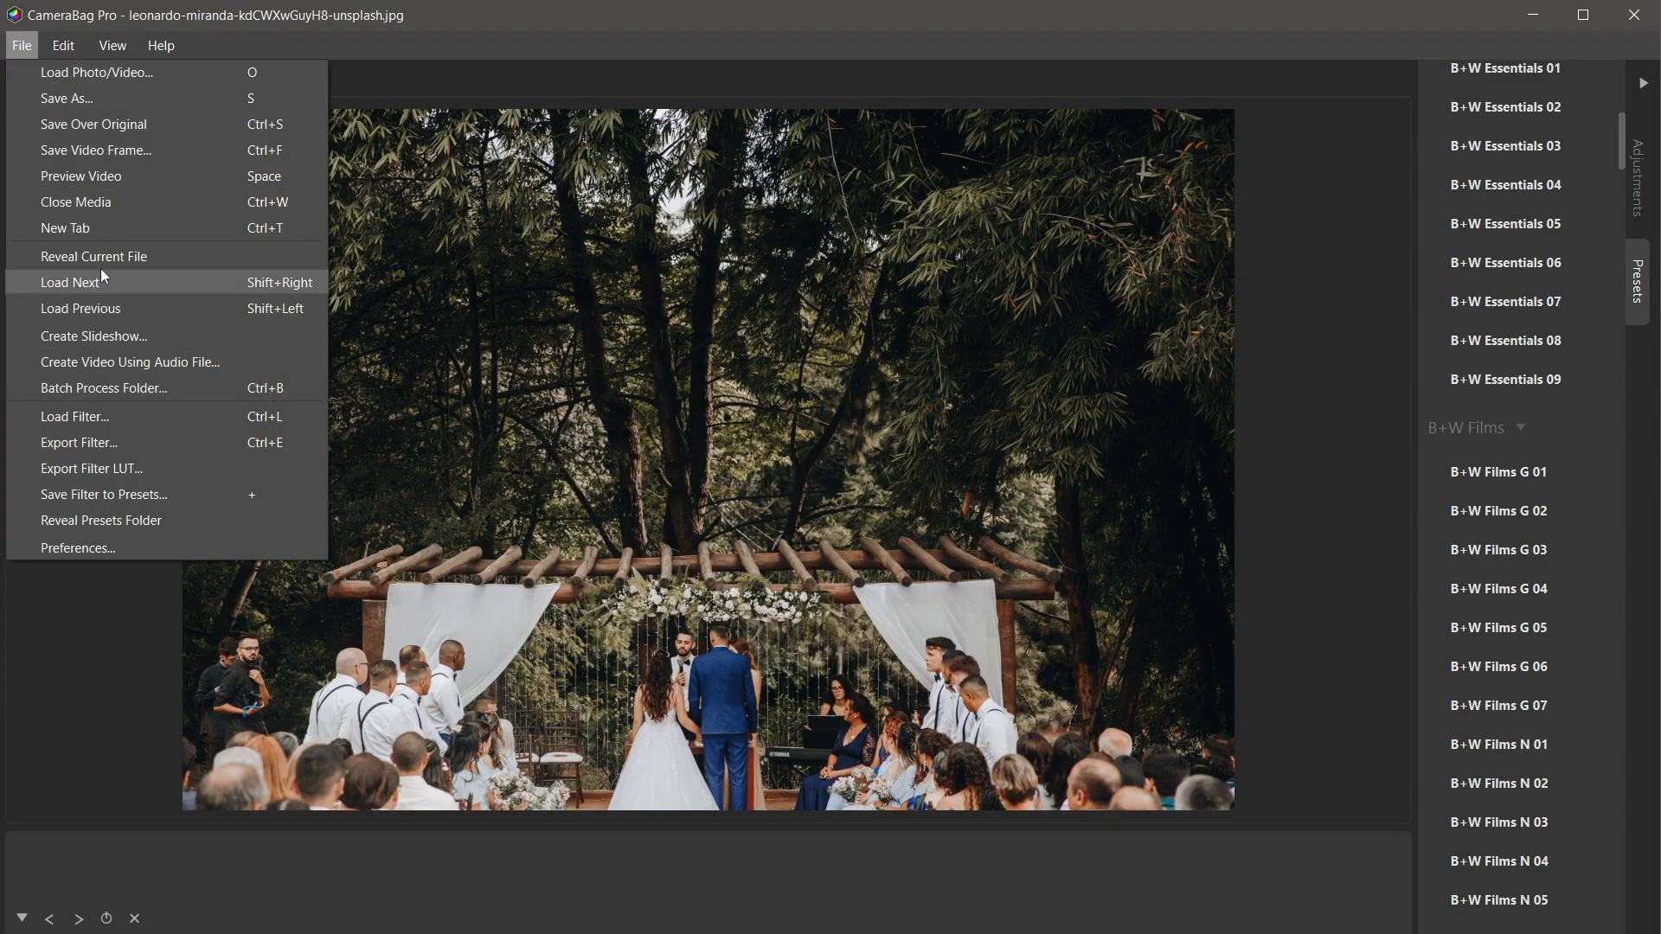
mouse_move(104, 339)
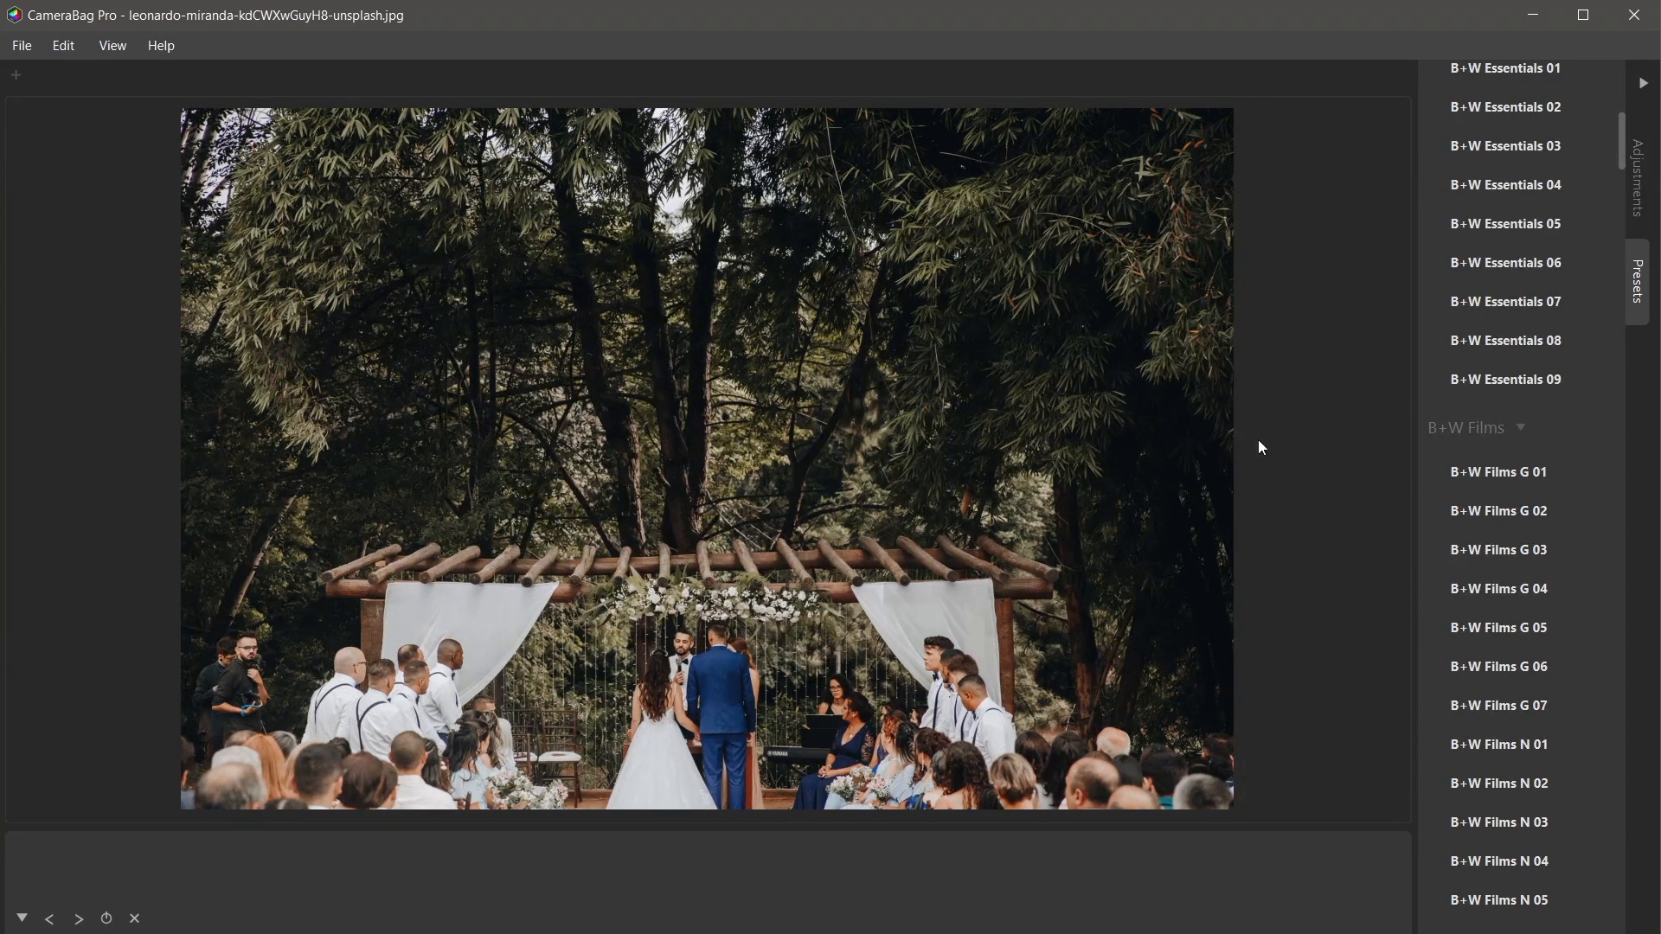
left_click(78, 919)
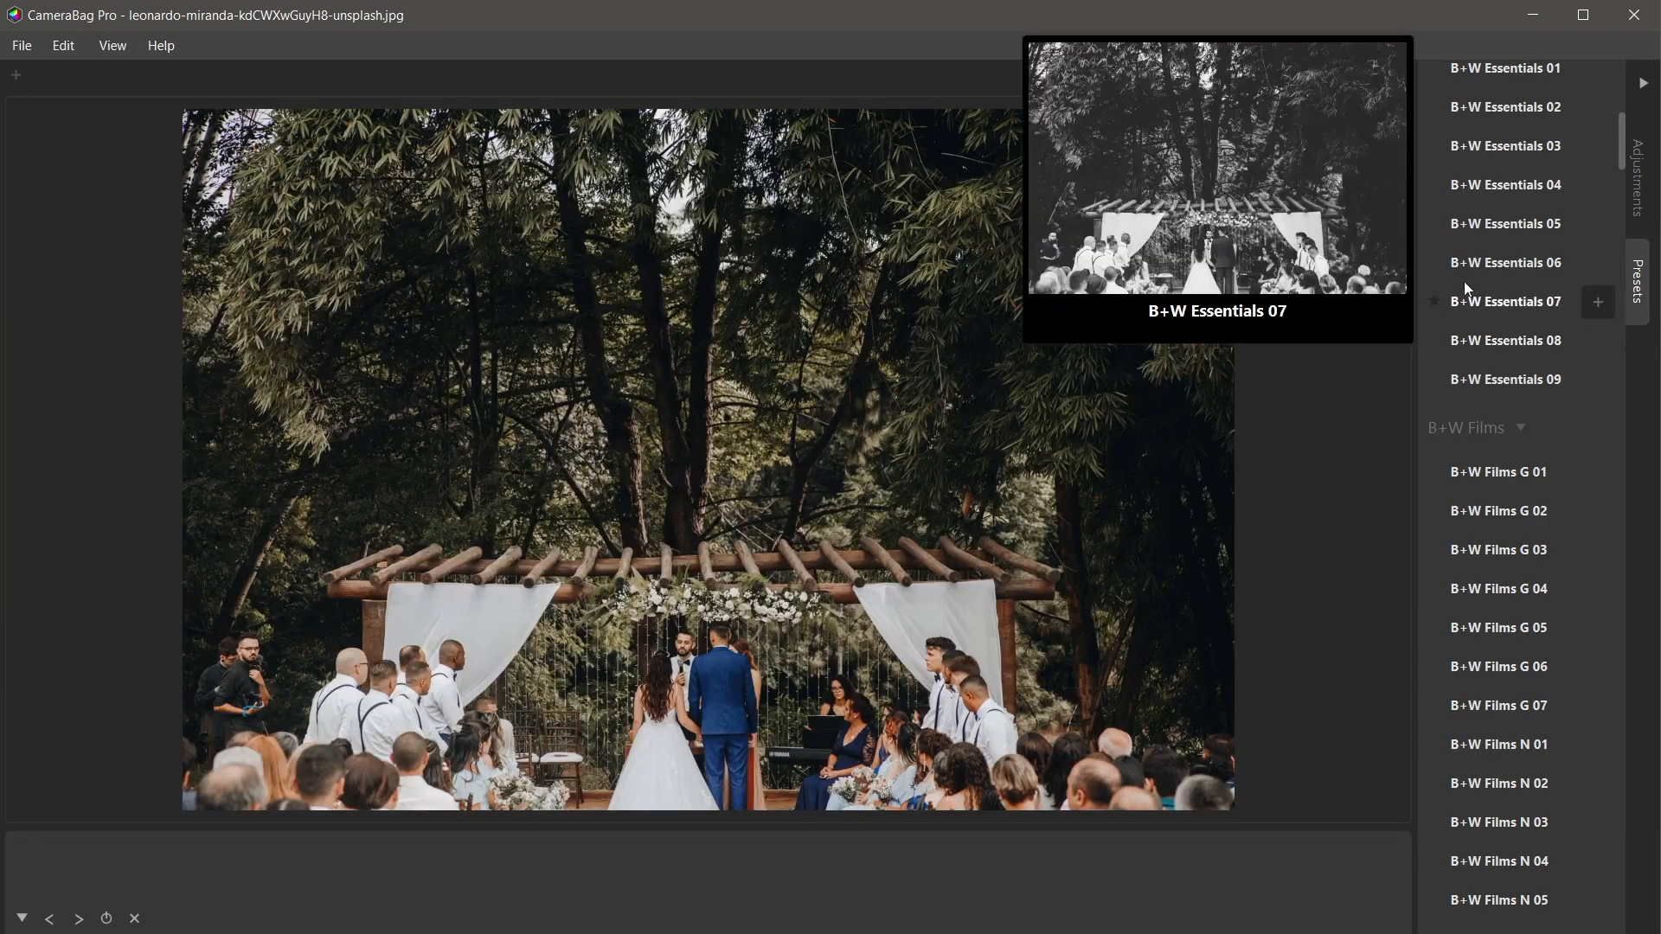
left_click(1503, 261)
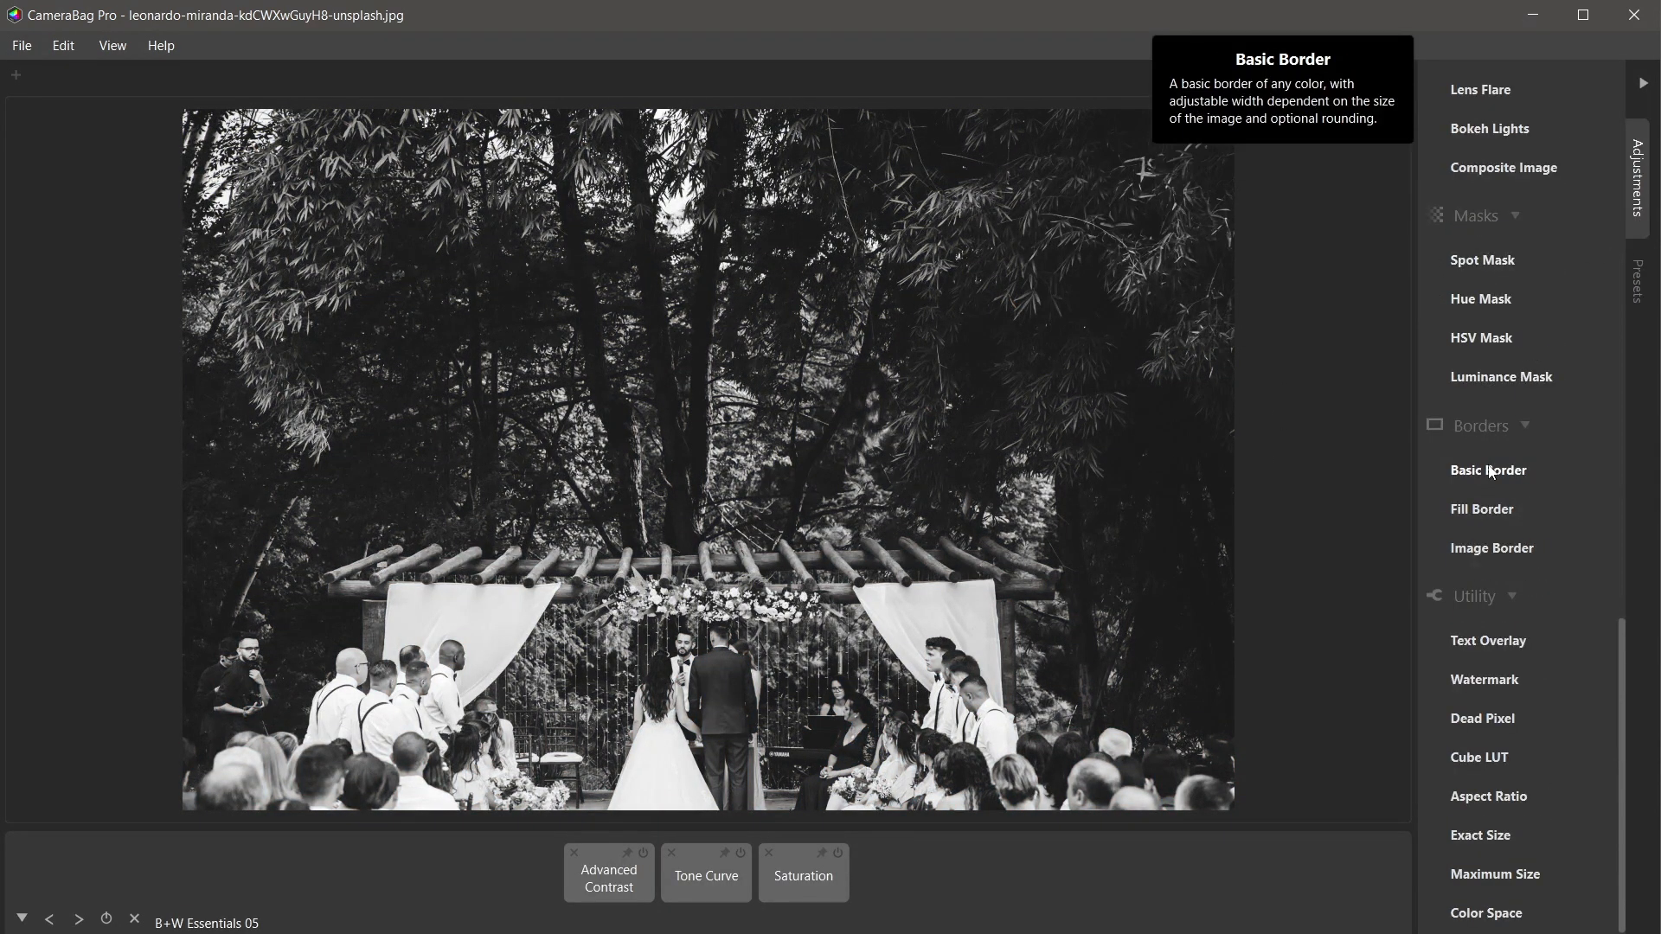
left_click(1488, 469)
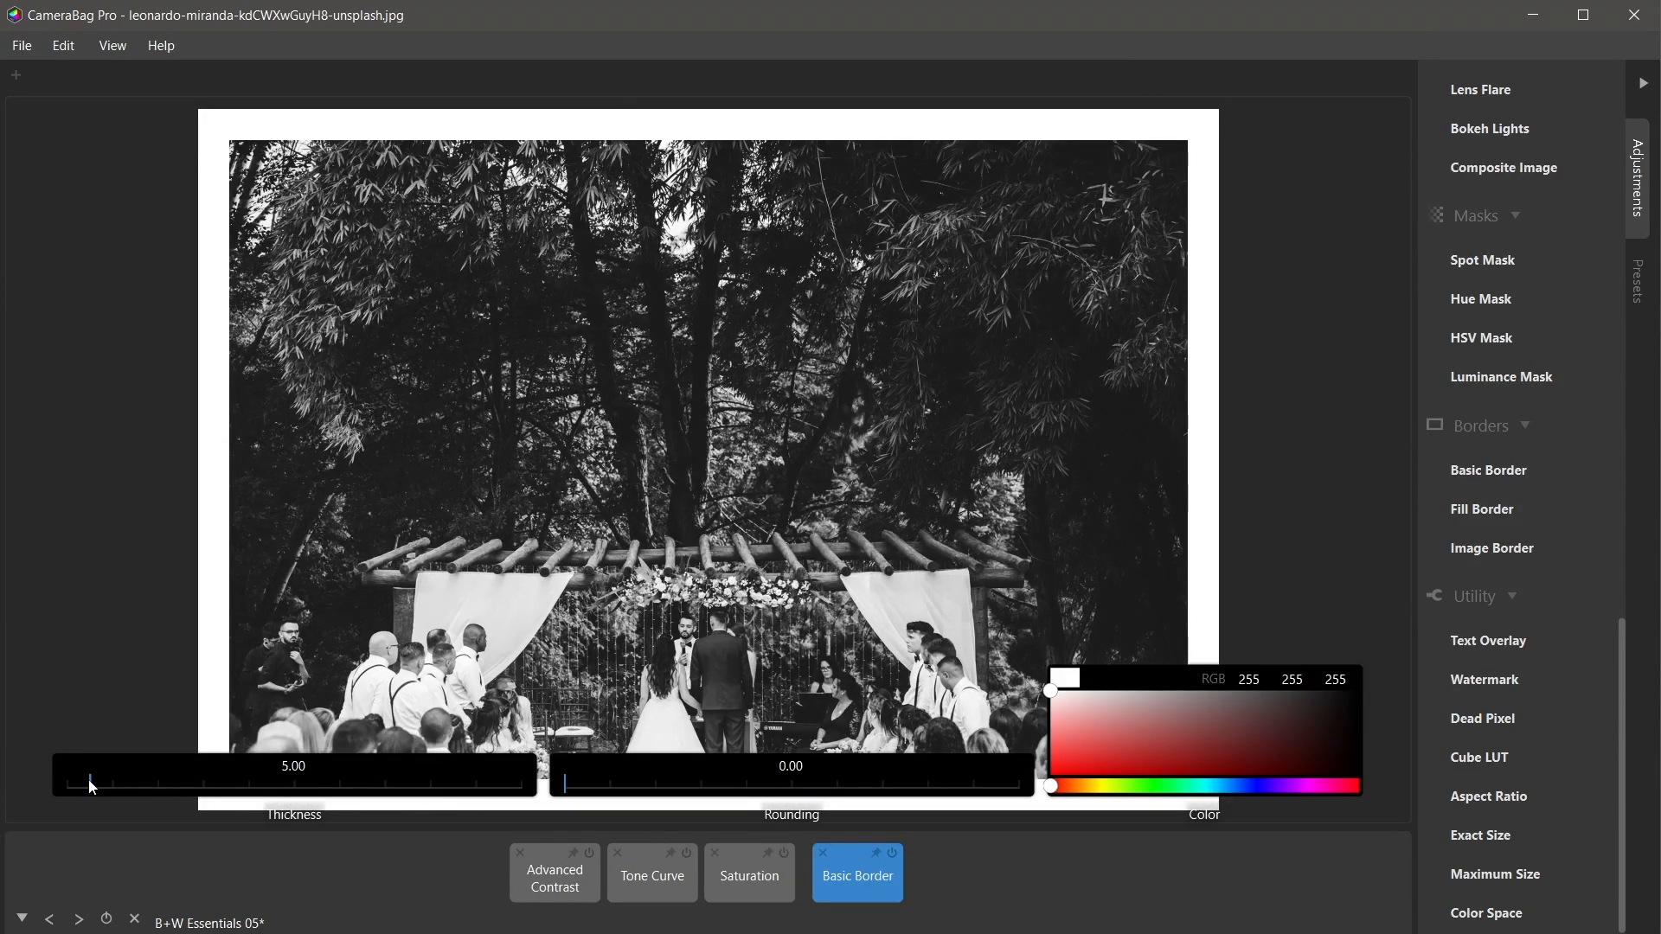
left_click_drag(90, 782, 80, 782)
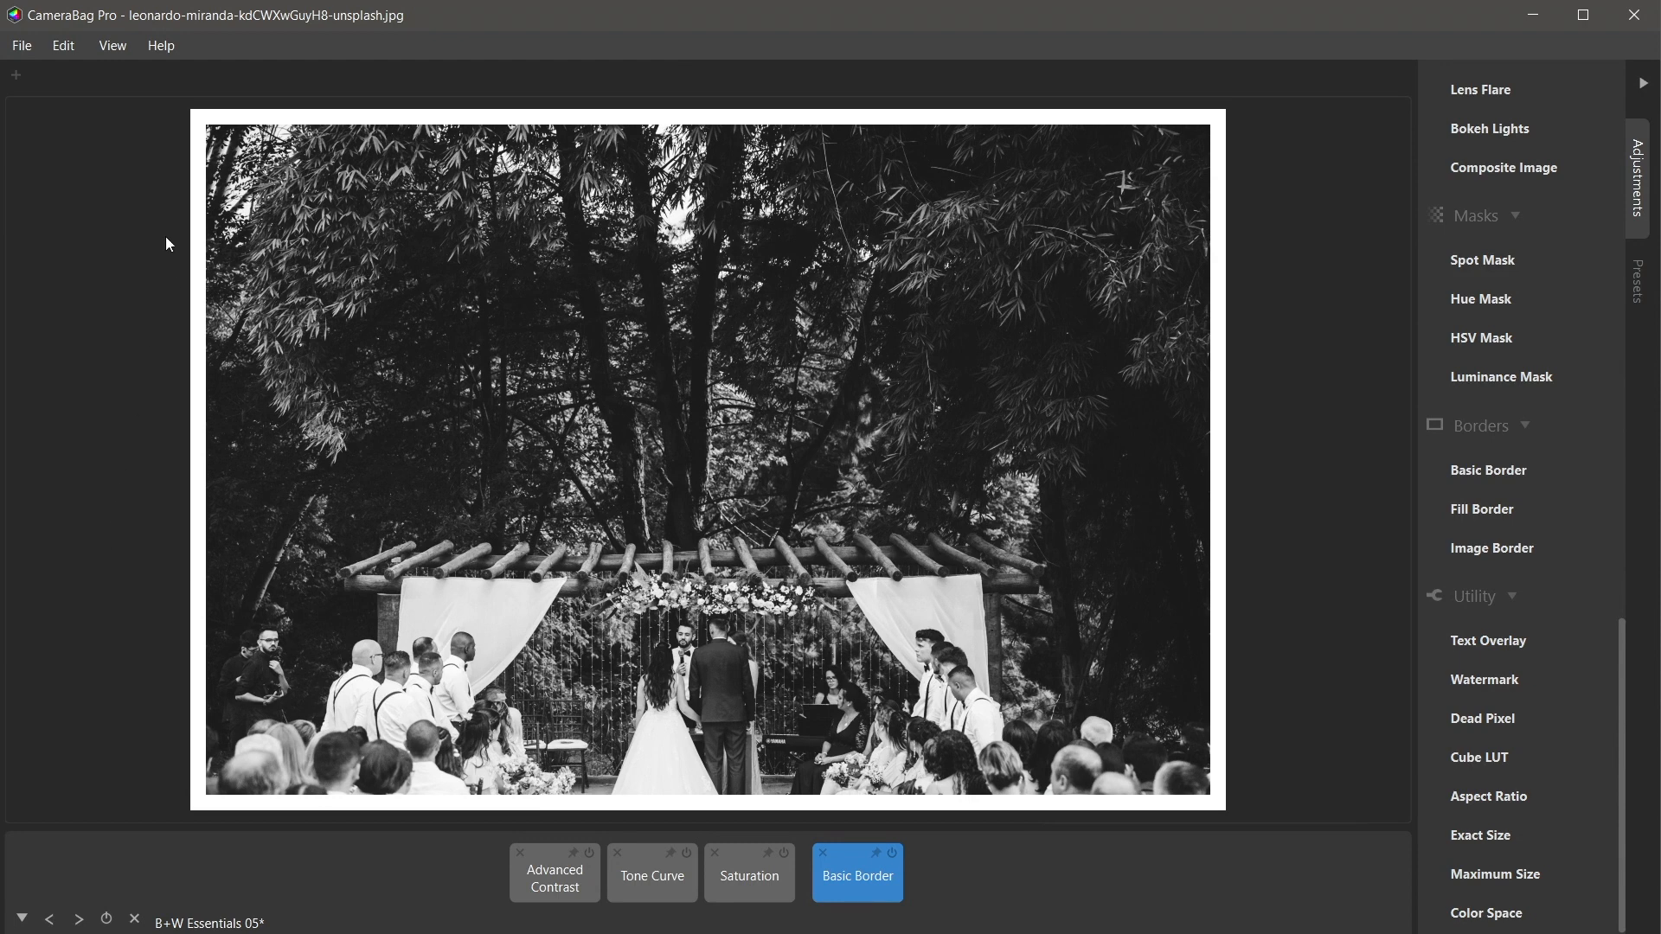
left_click(21, 45)
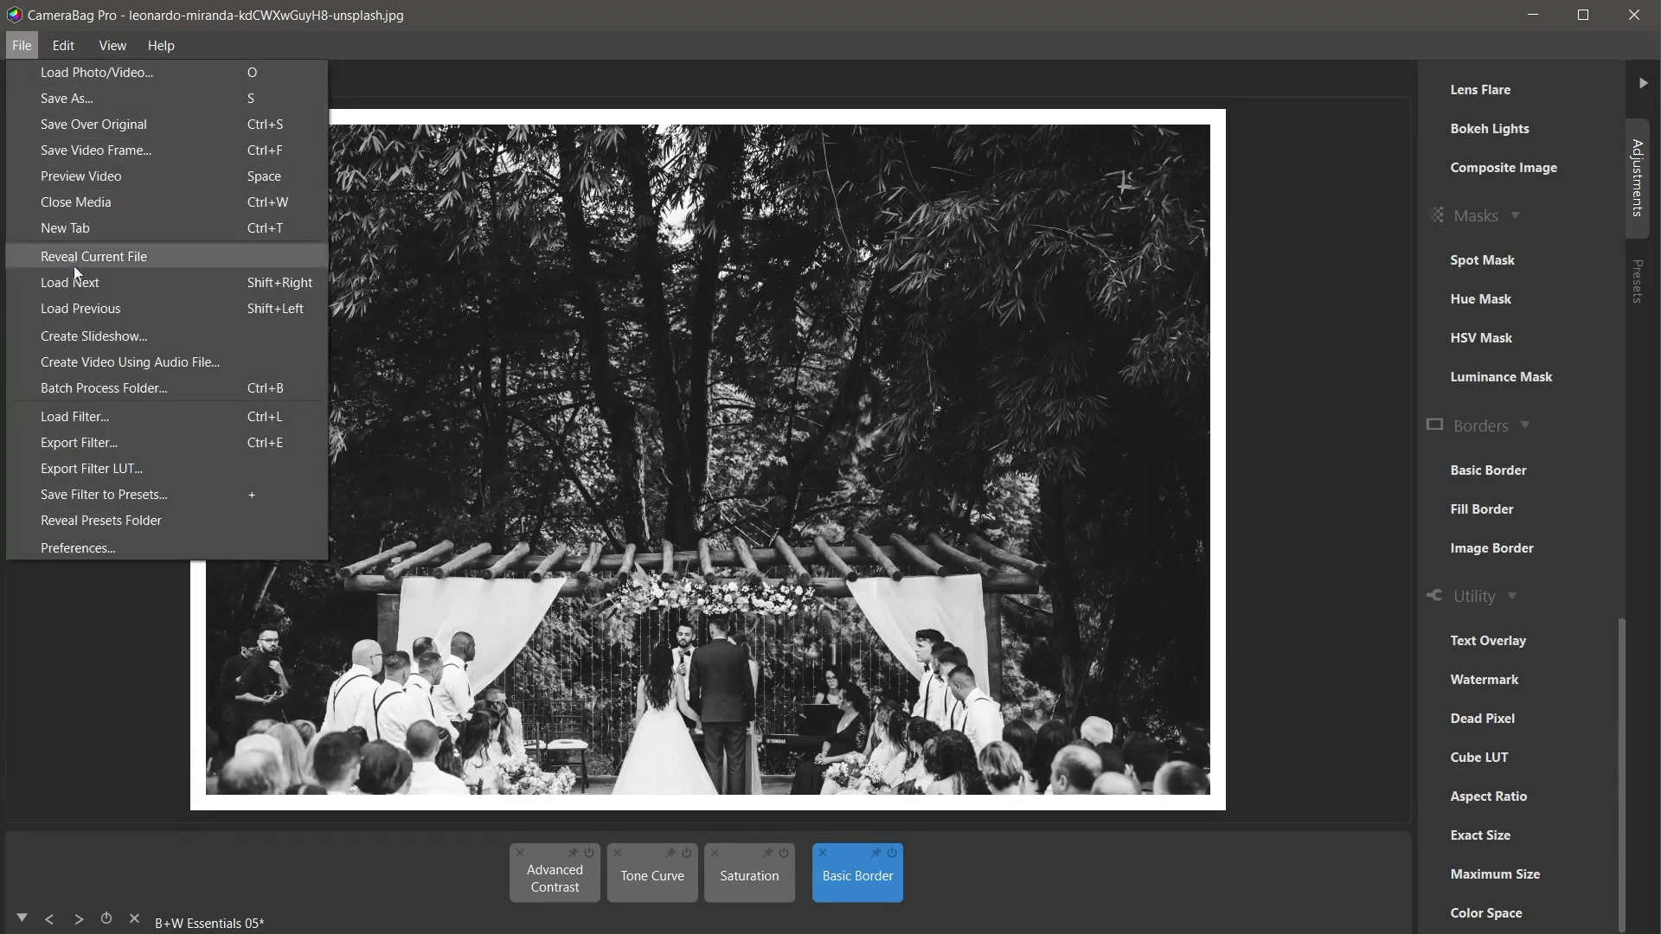
Start Create Slideshow and choose the wedding set folder images for it.
left_click(92, 335)
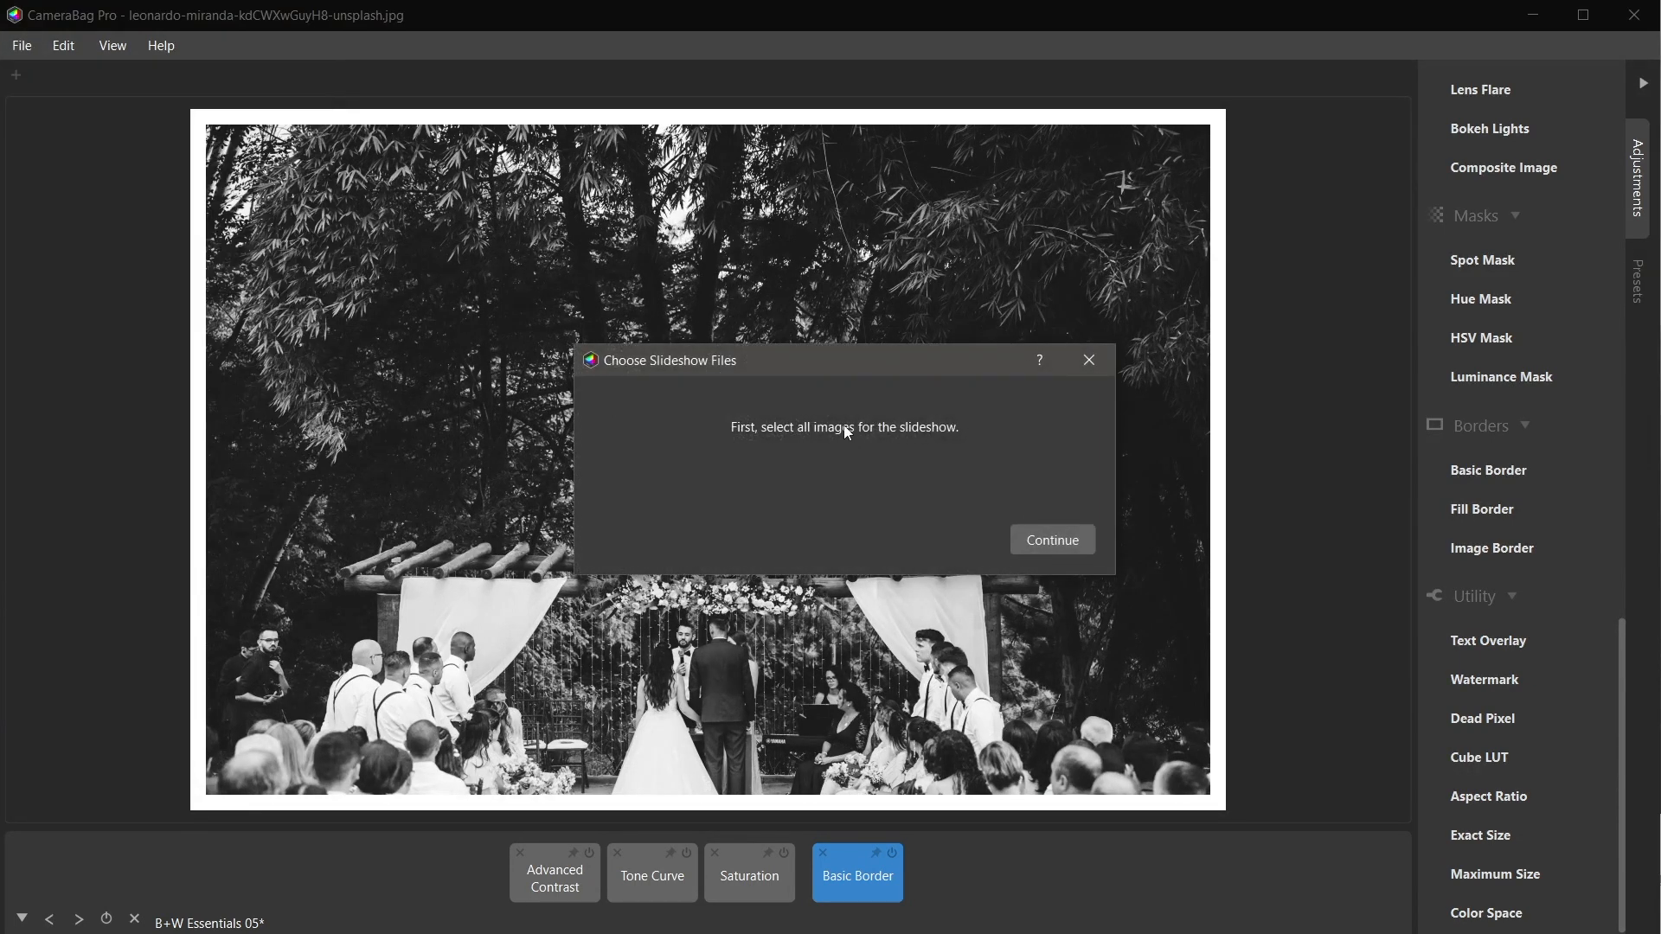
left_click(1050, 540)
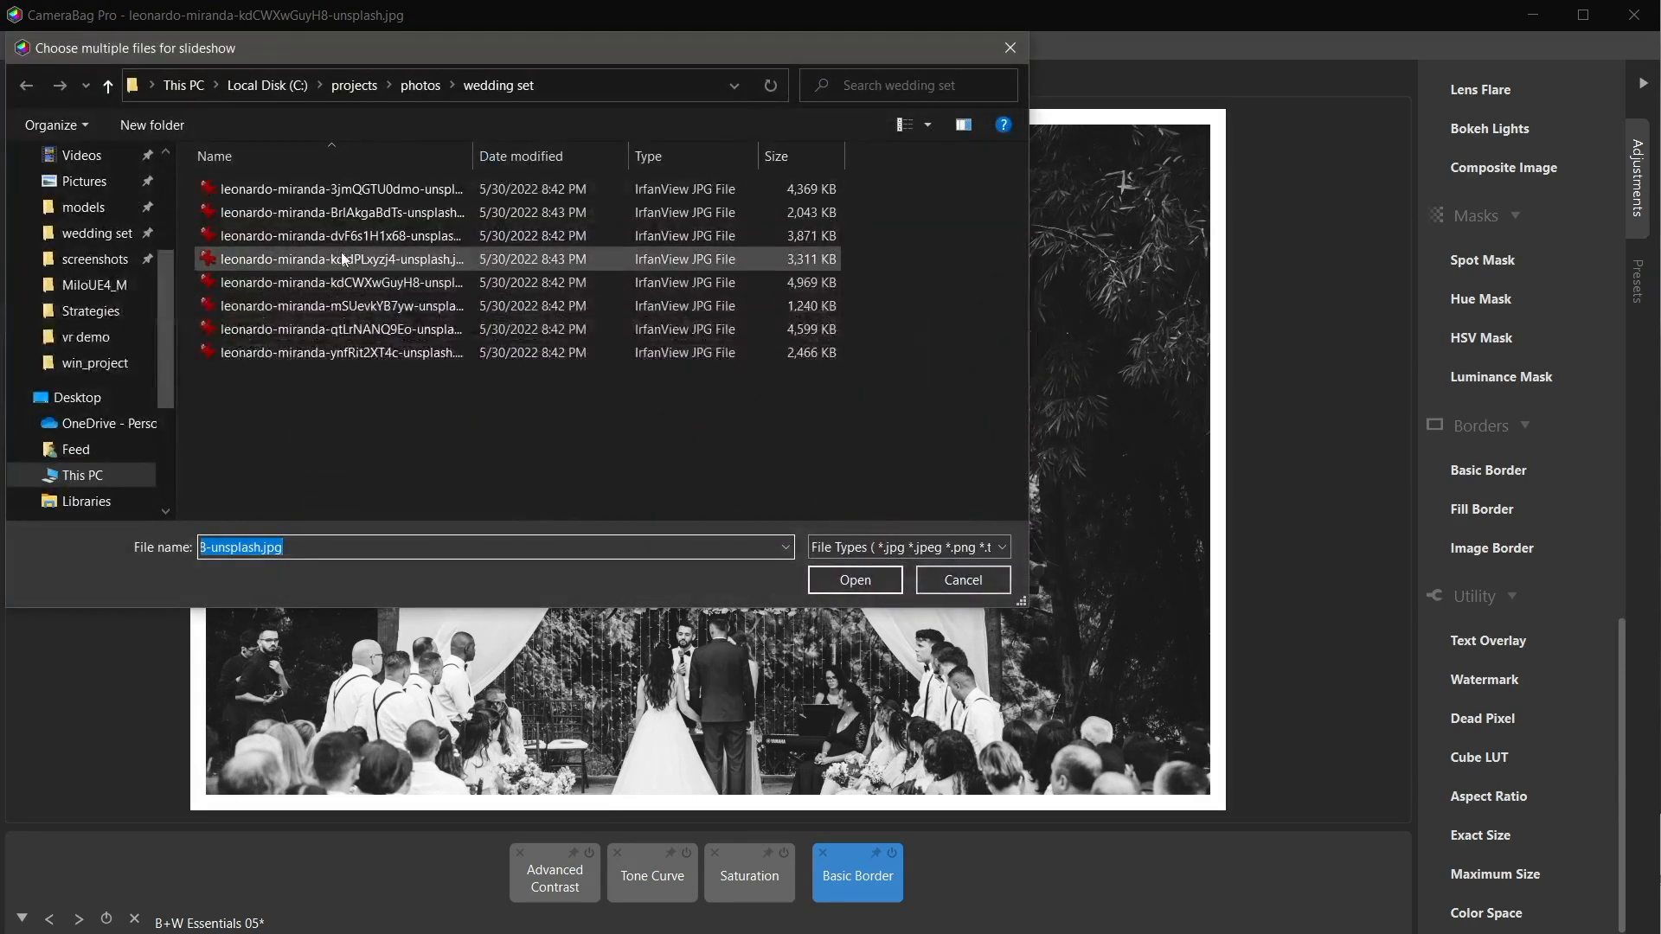
left_click(339, 188)
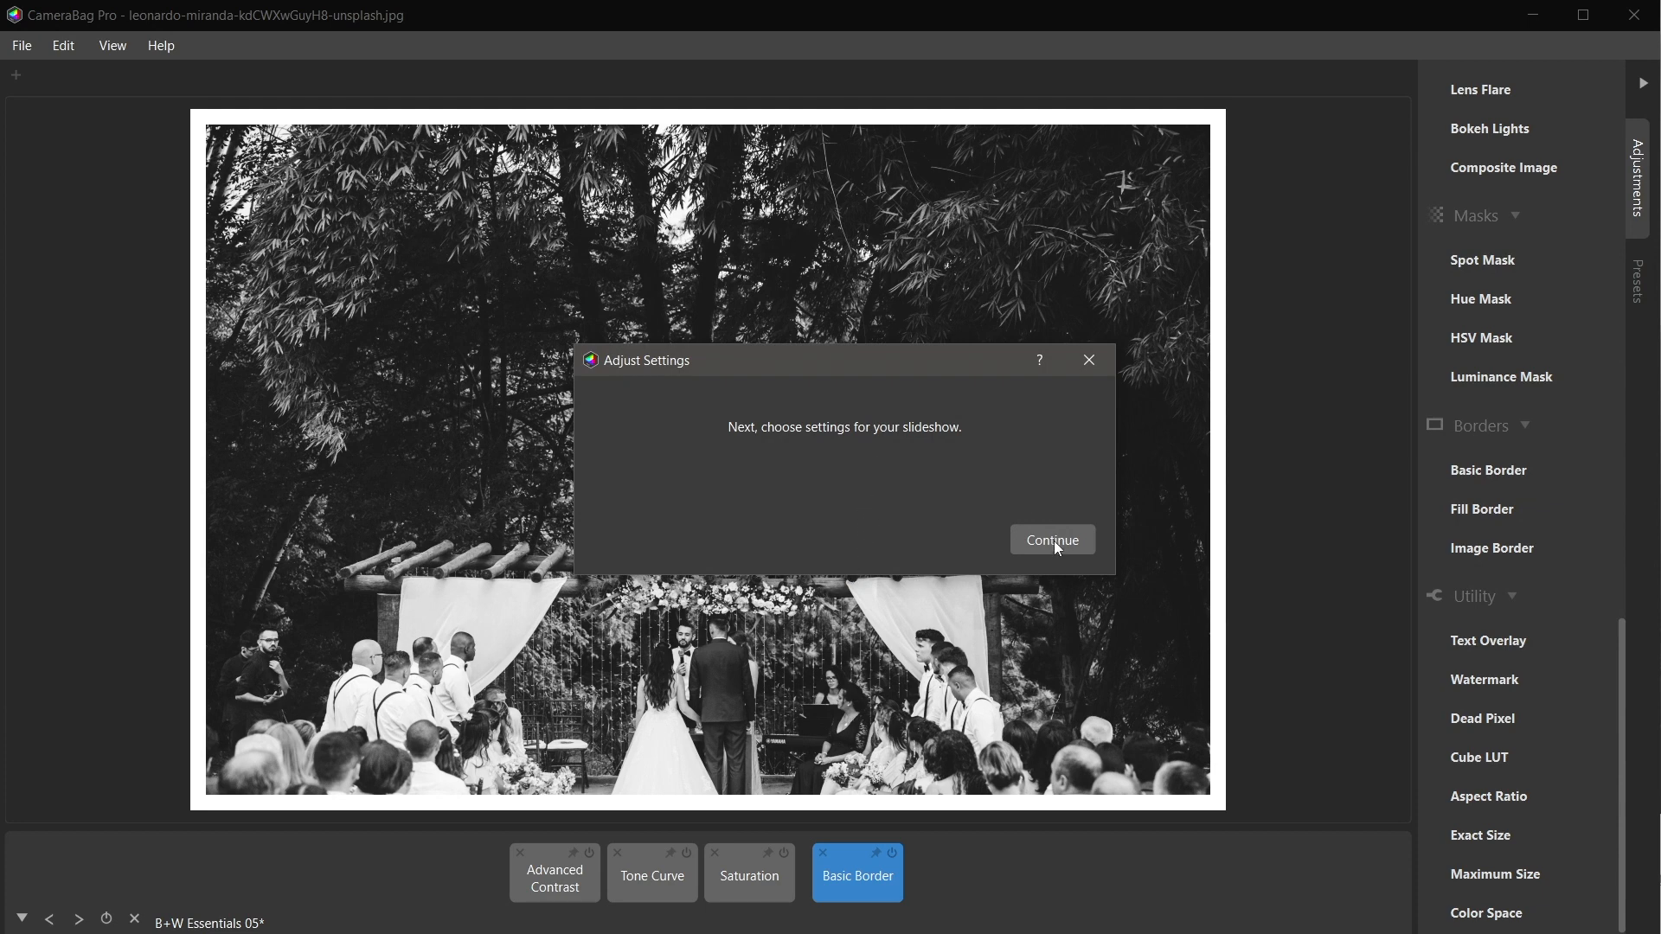
Set slideshow to File Order, Use Current Adjustments and 3 seconds per image, then continue.
left_click(1050, 540)
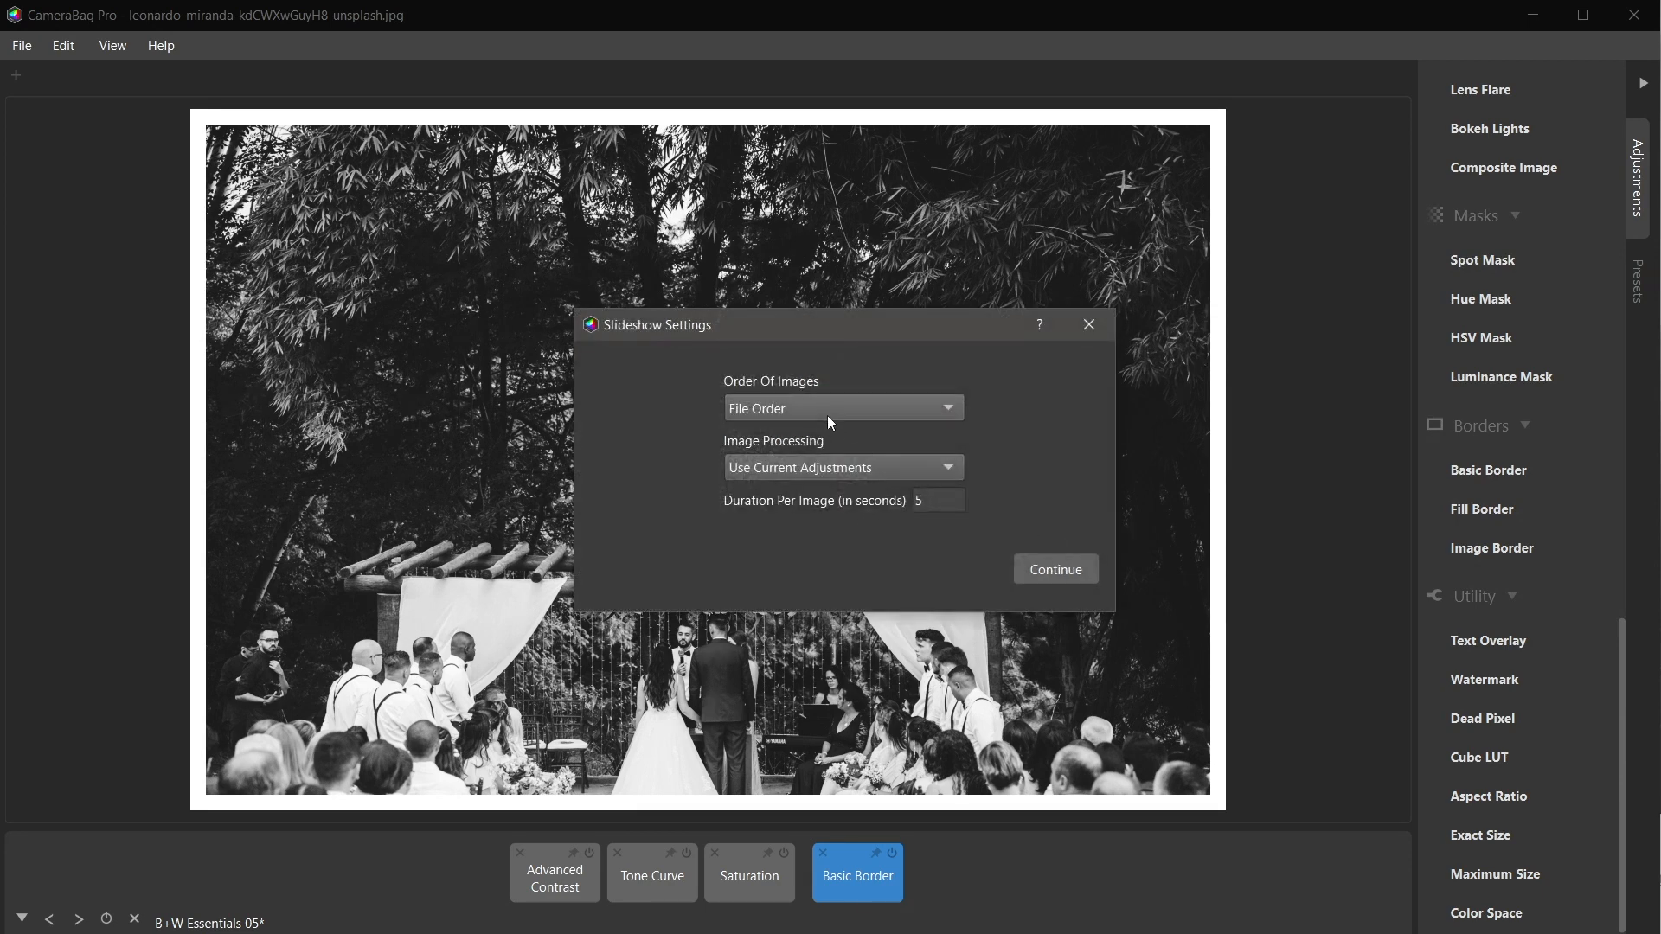
left_click(840, 408)
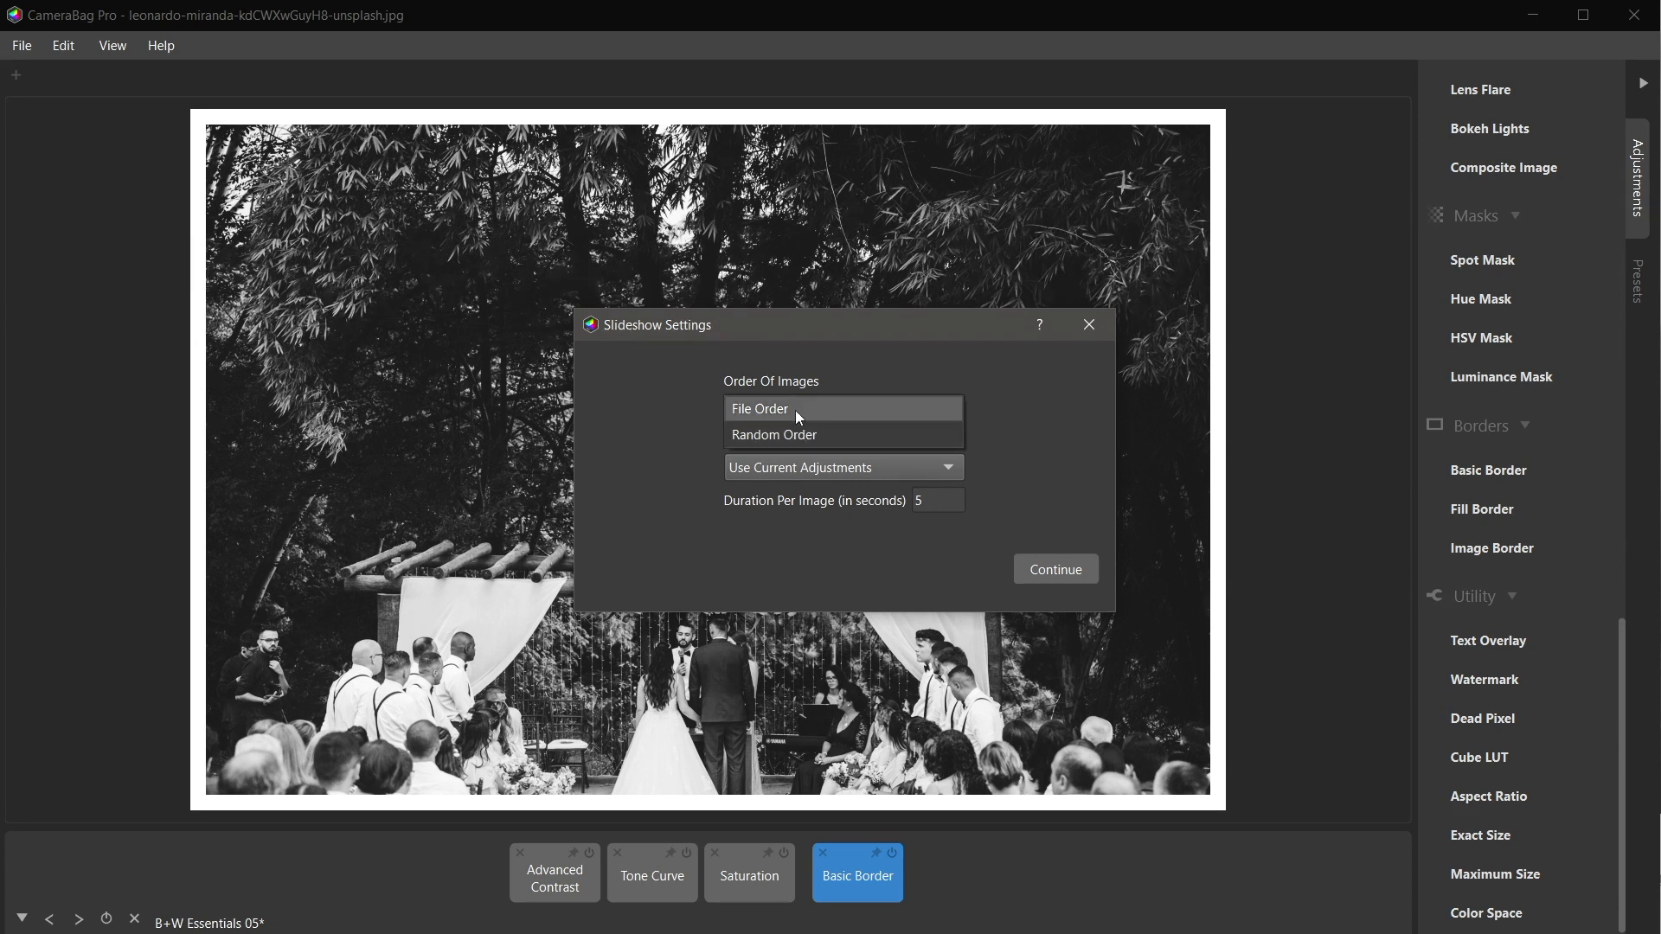
left_click(758, 408)
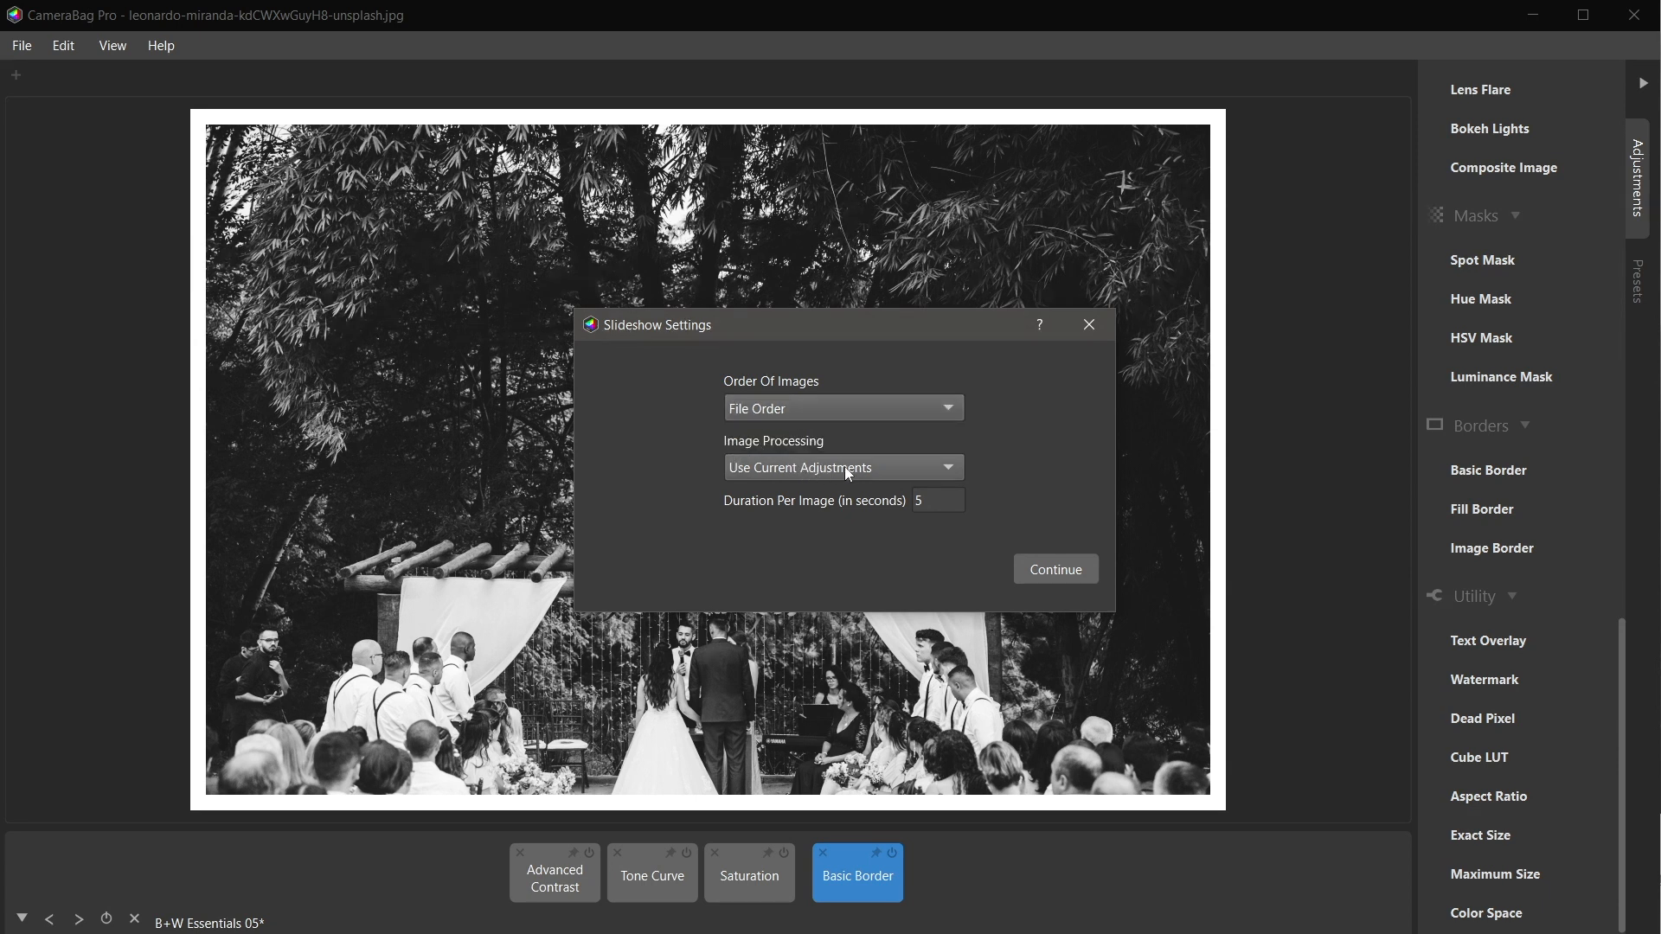
left_click(843, 467)
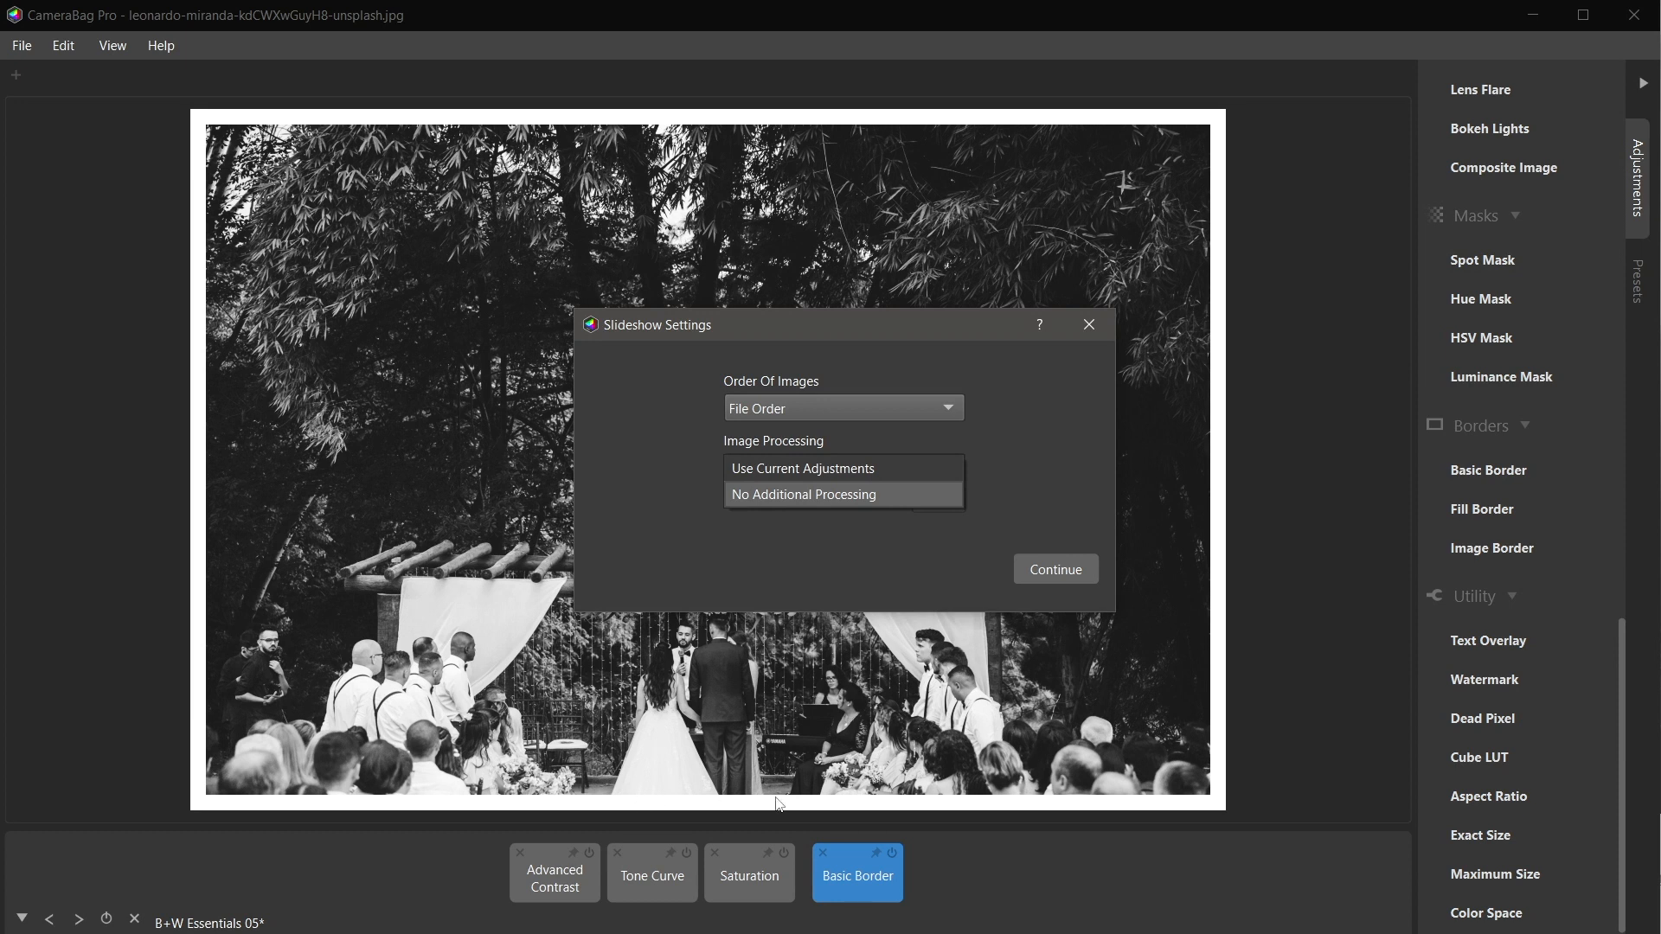
left_click(801, 469)
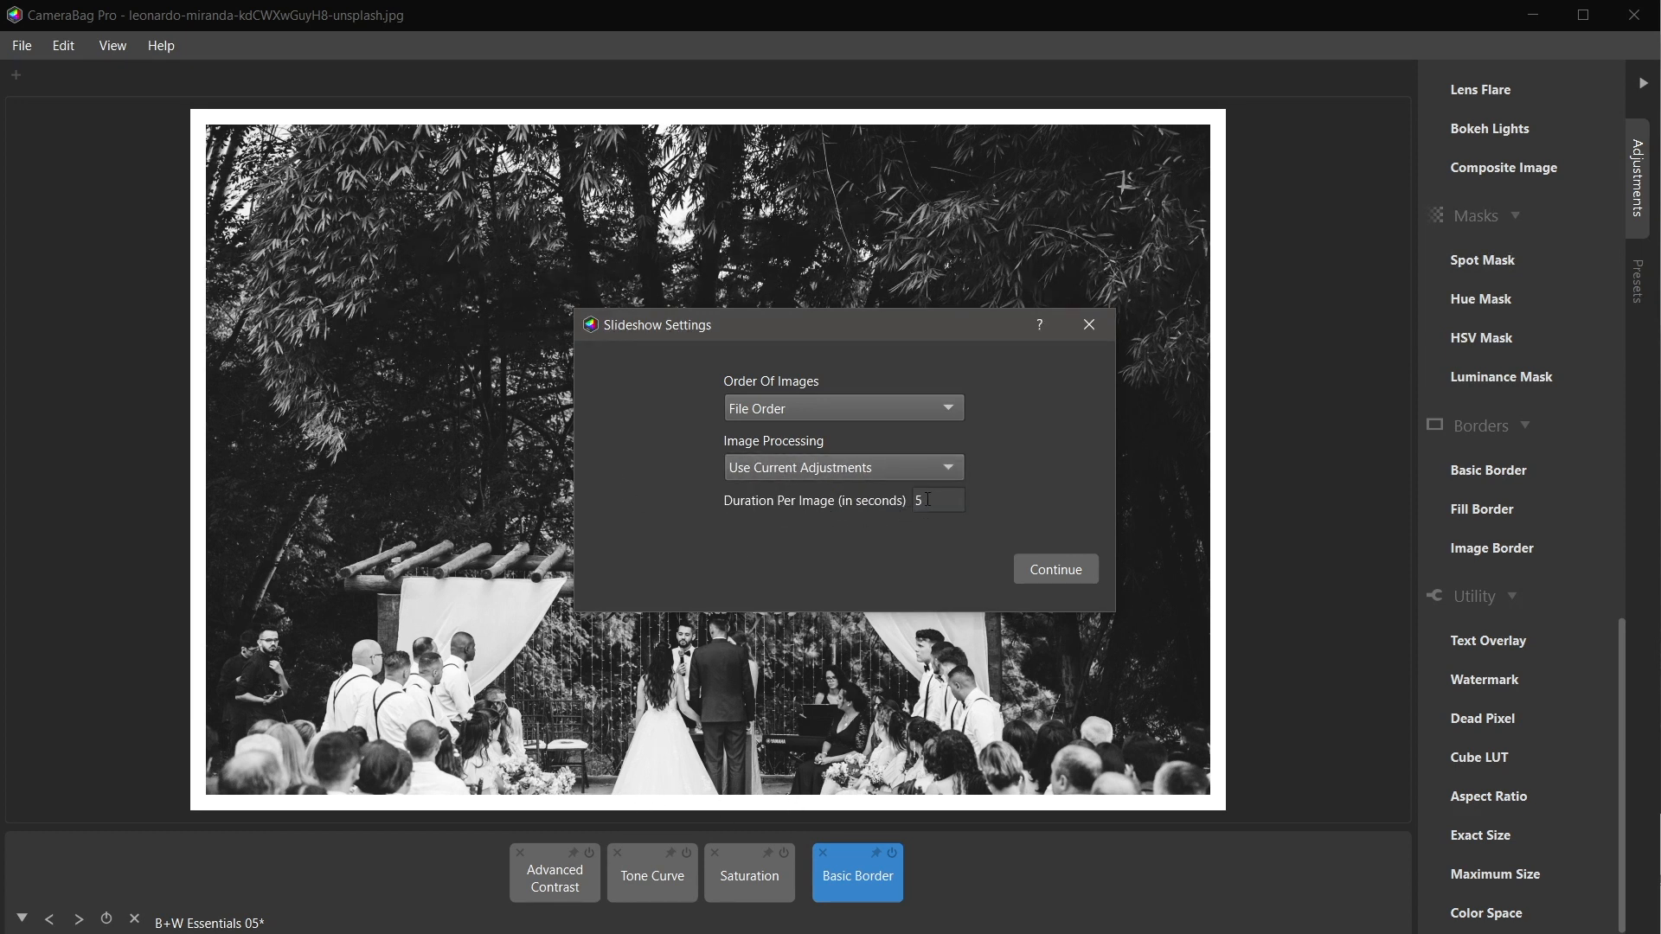
type("3")
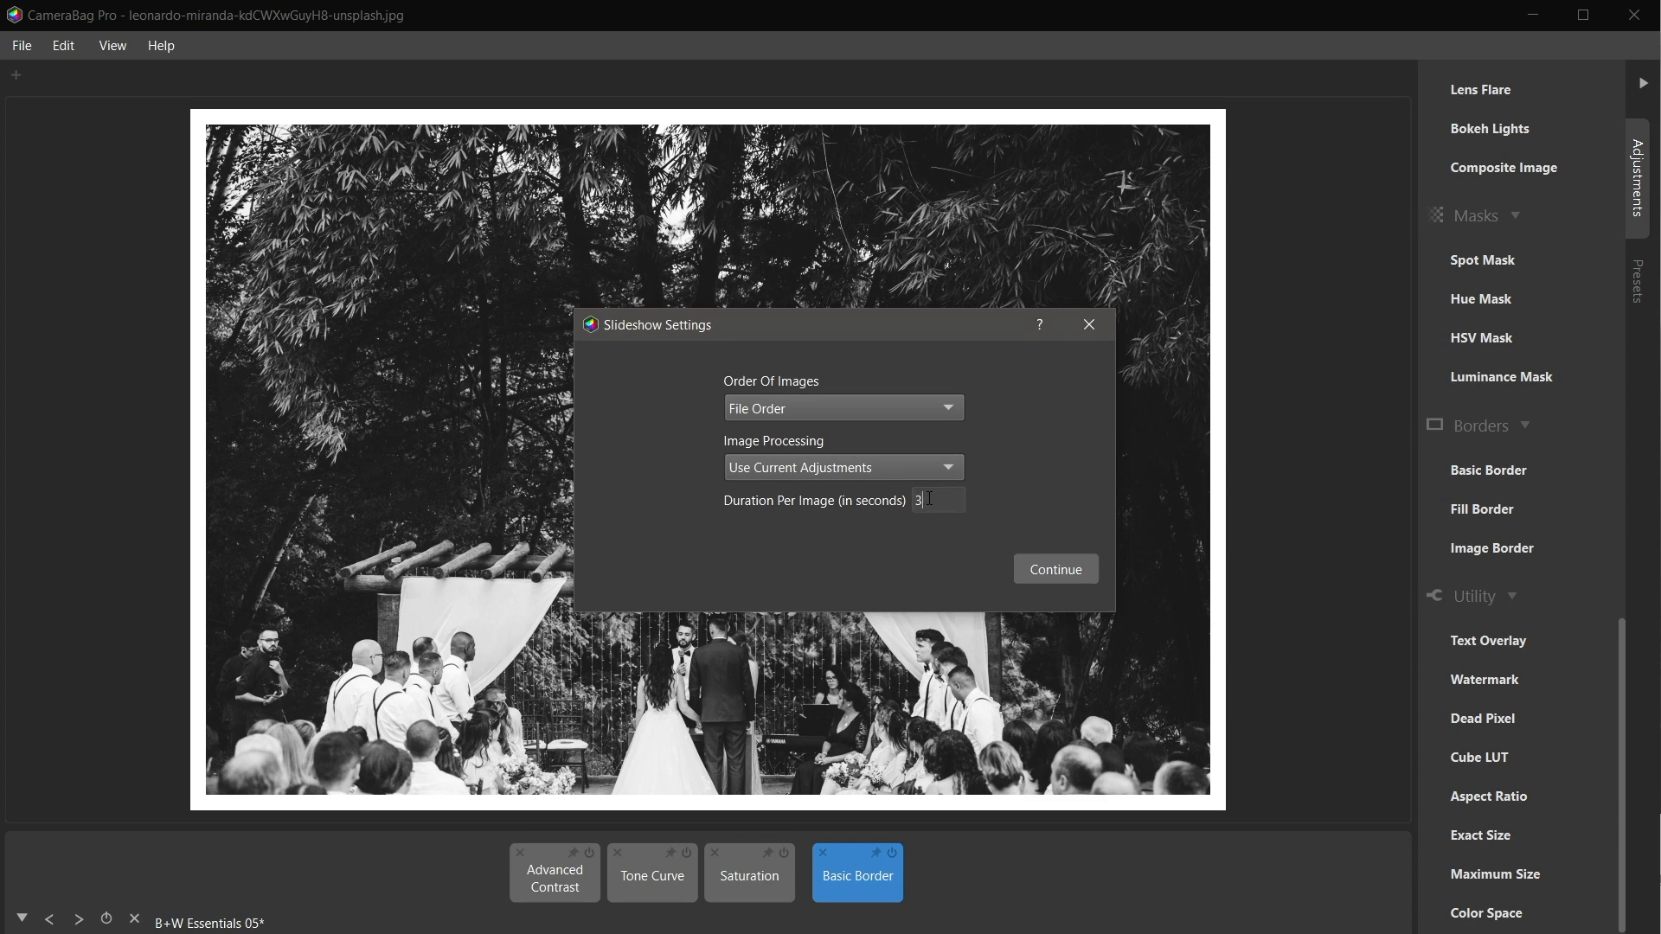
left_click(1054, 569)
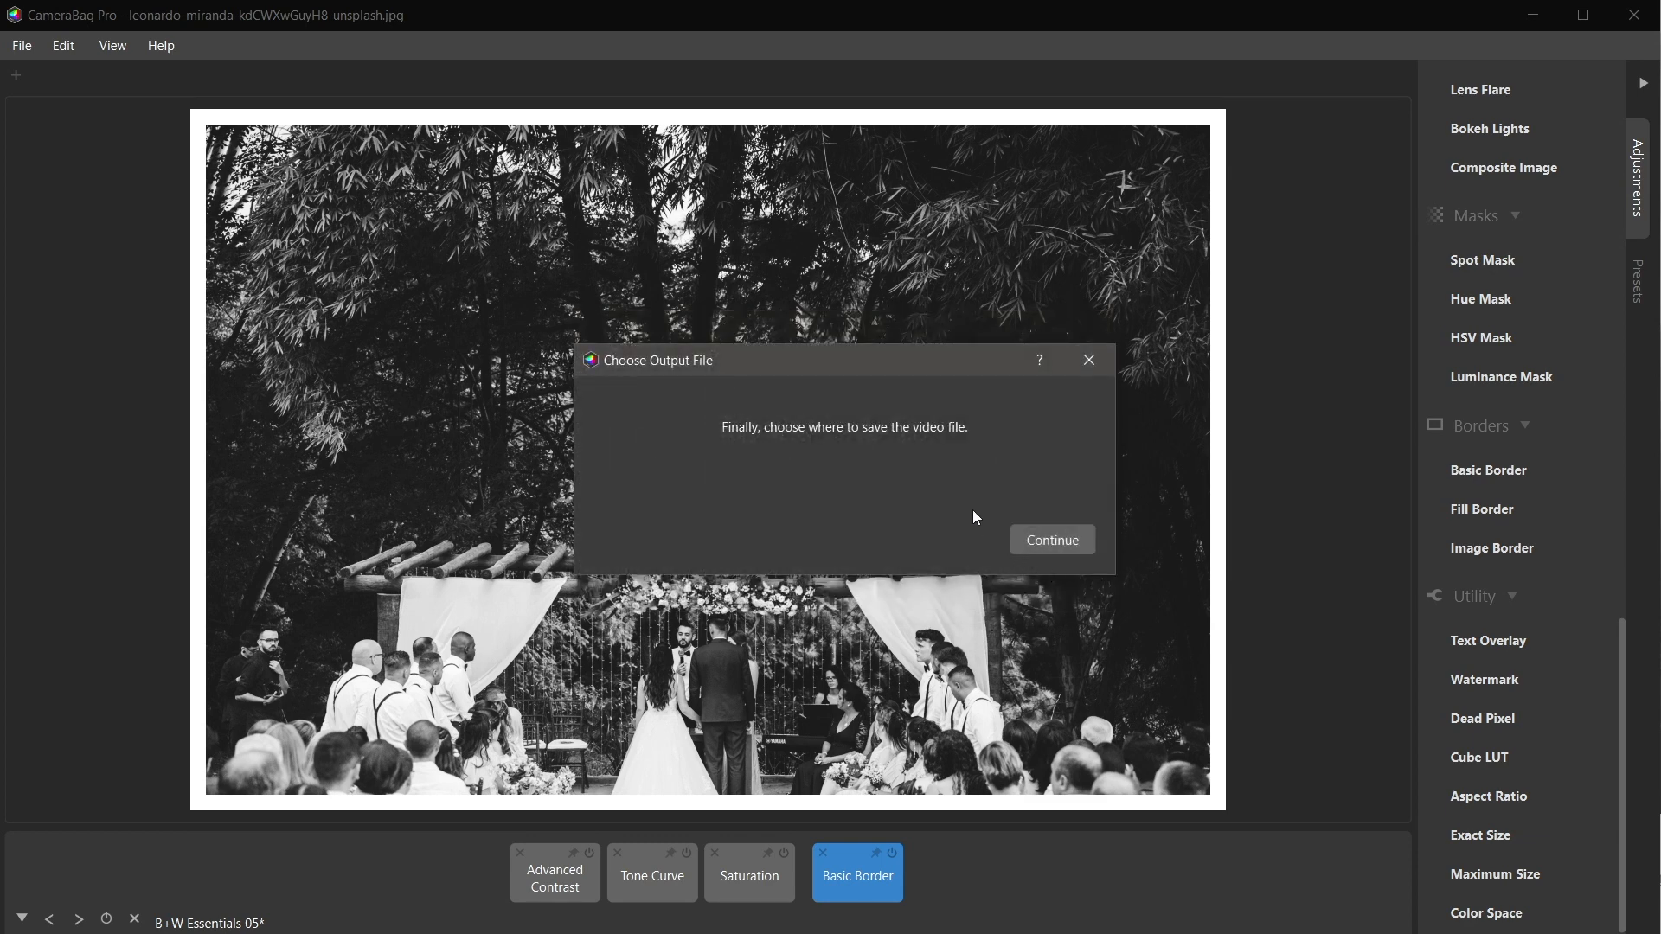
Keep 1920×1080 h.264 (mov) output, set Quality to 99 and proceed to Save….
left_click(1050, 540)
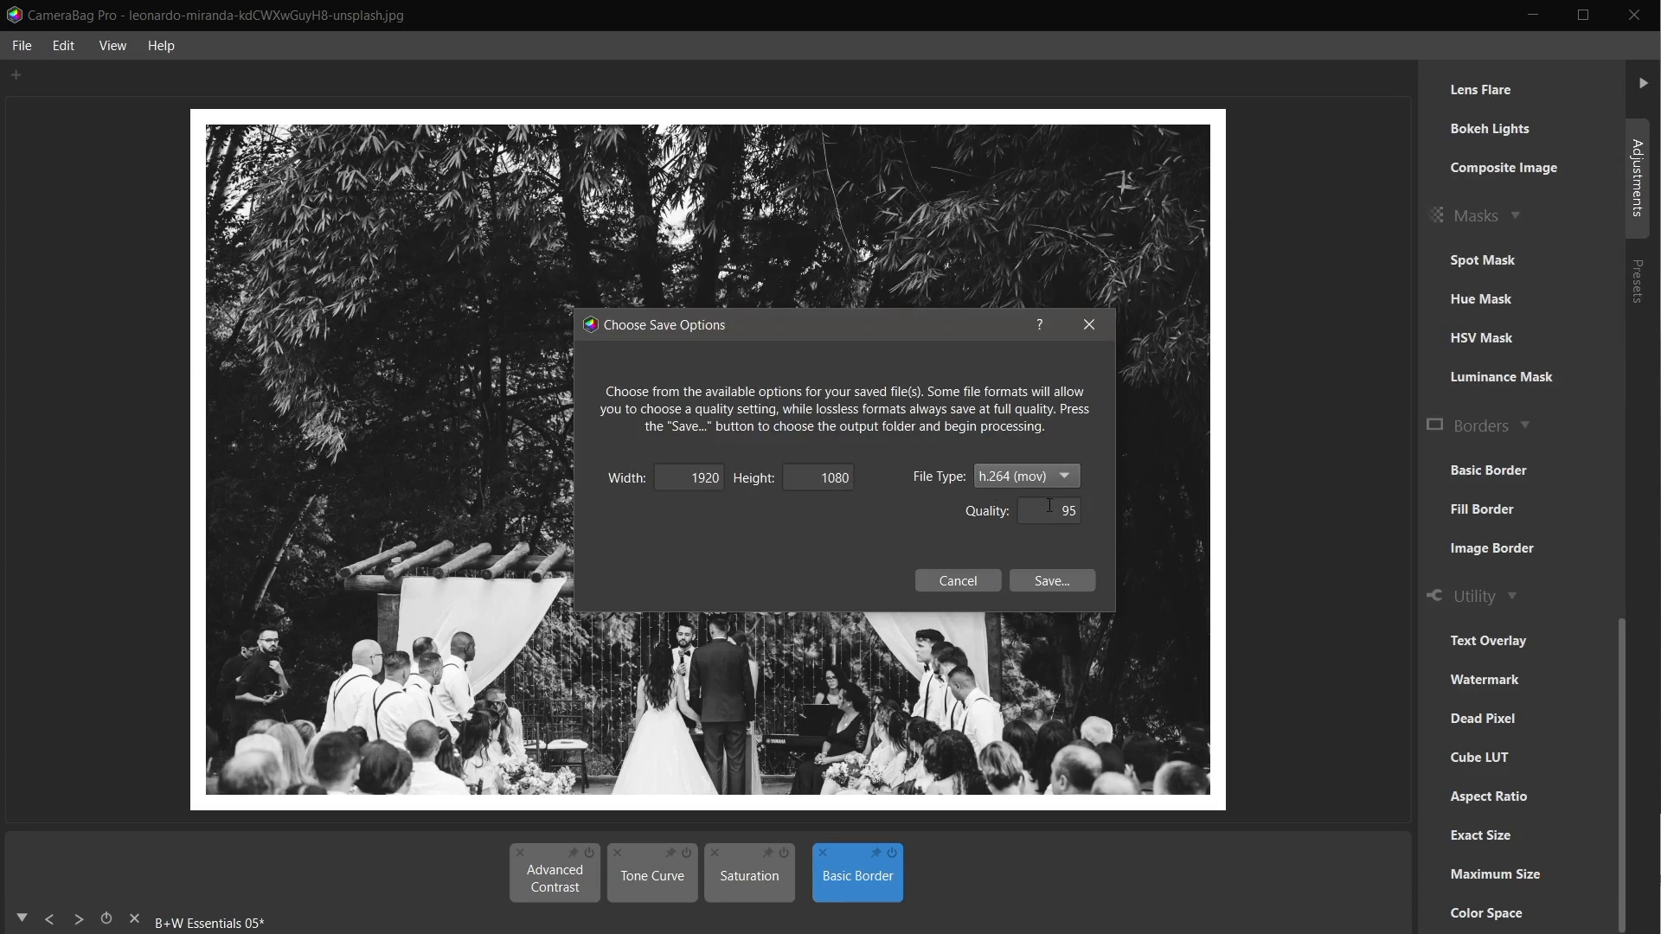
type("99")
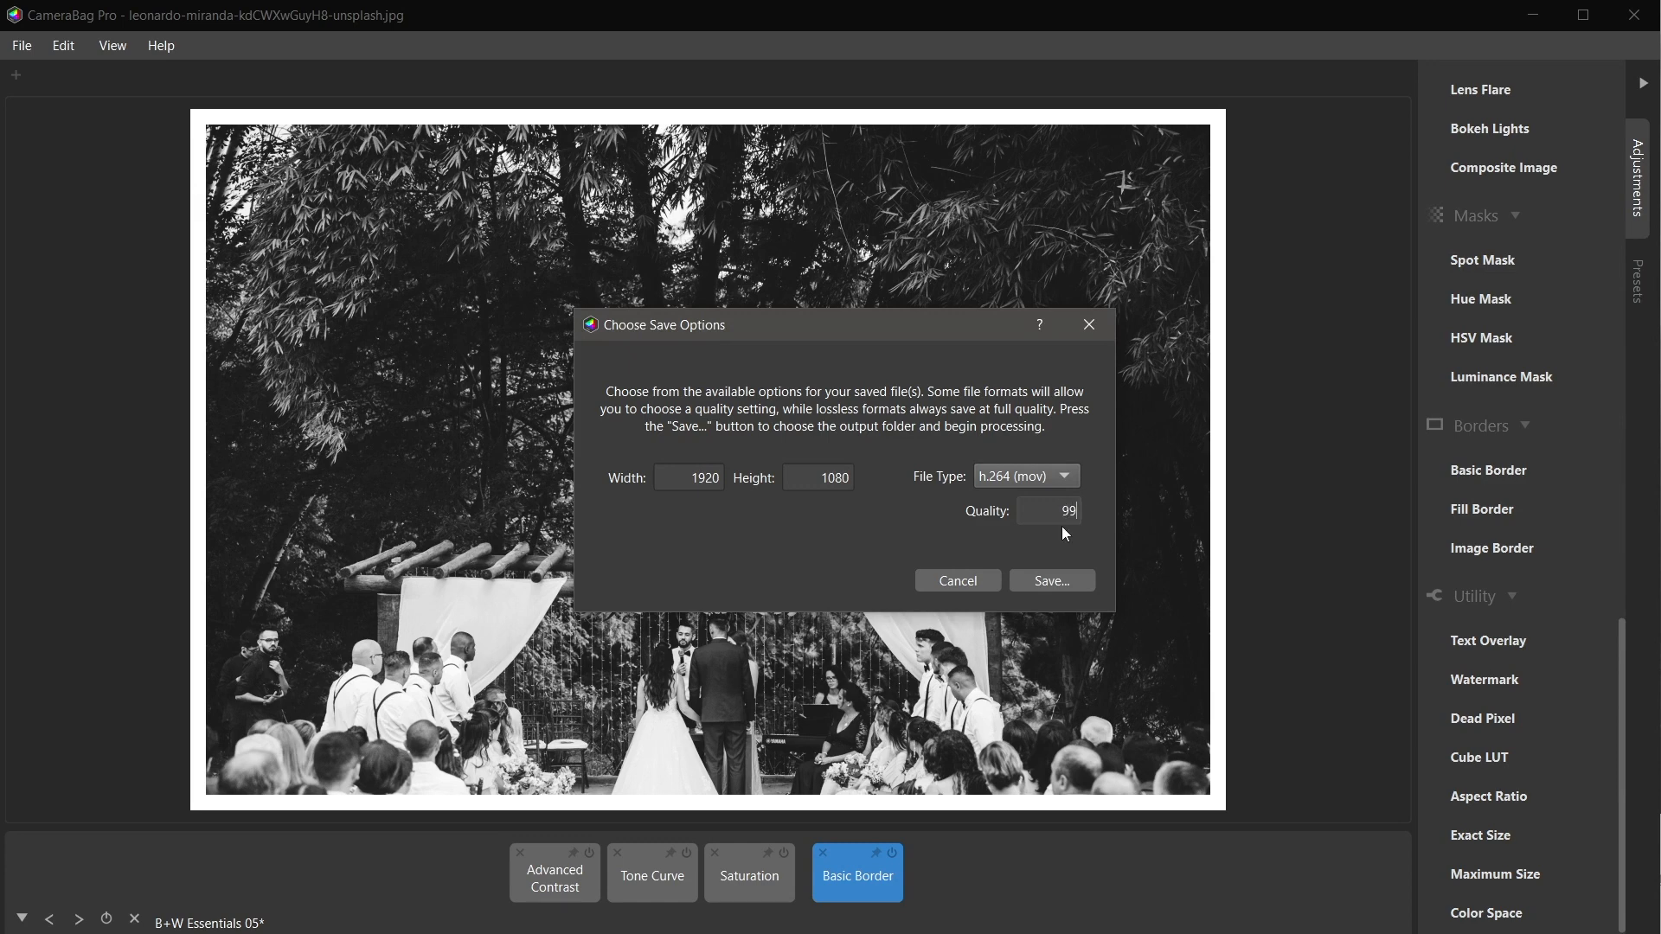
left_click(1050, 582)
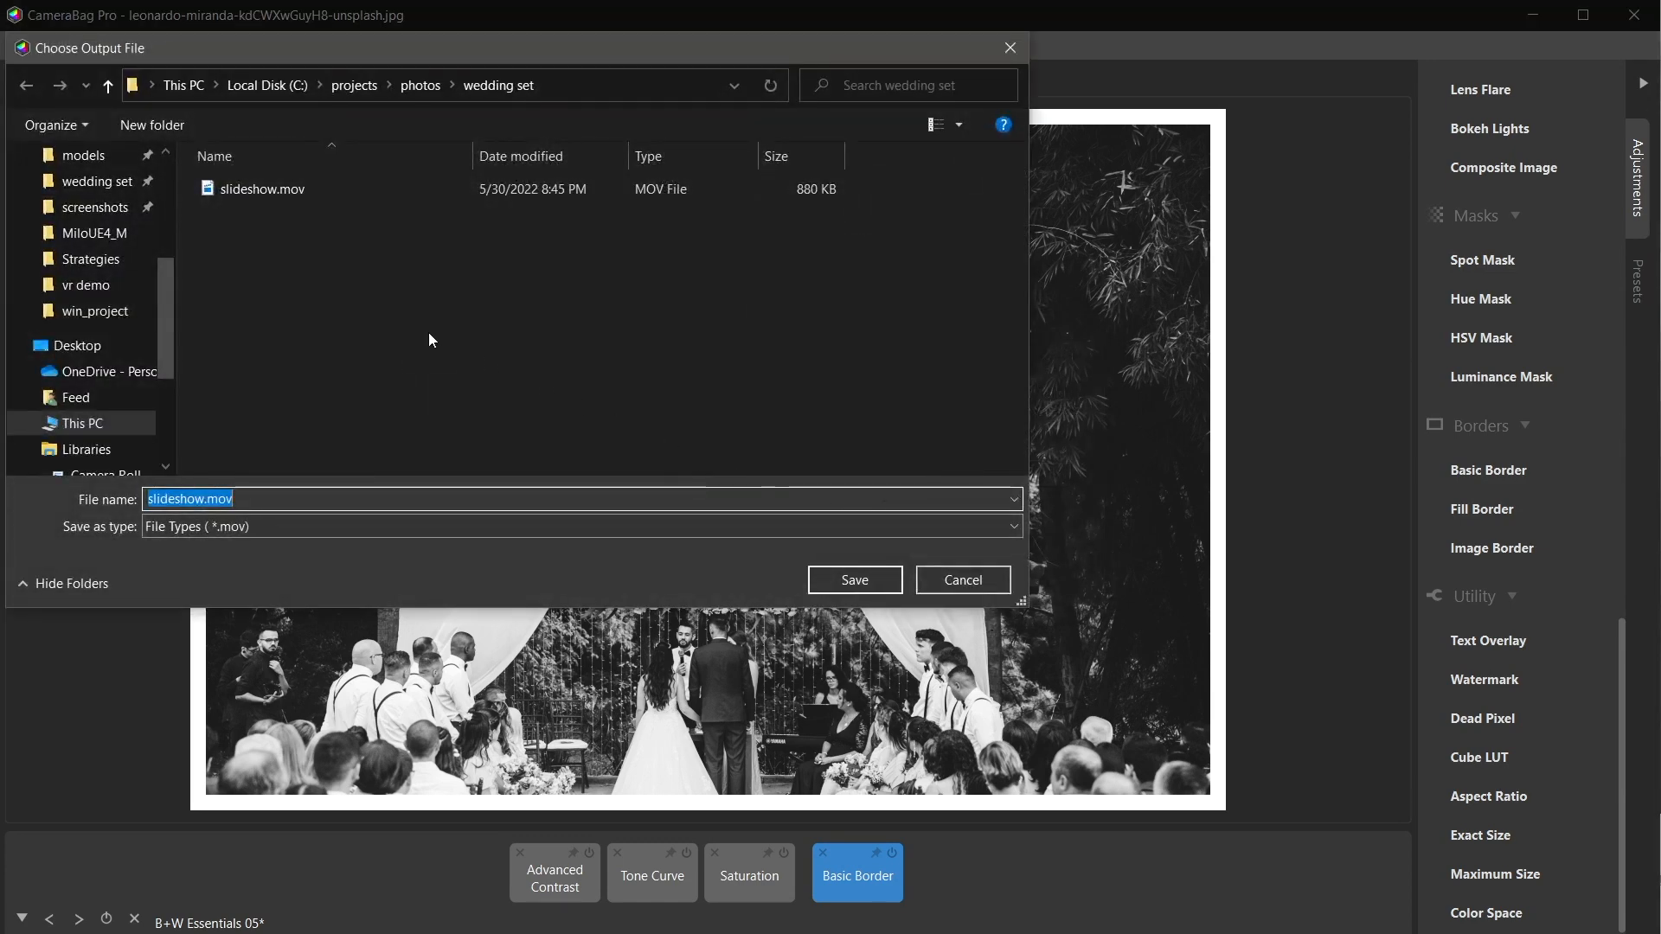
Save the slideshow video as slideshow.mov in the wedding set folder.
left_click(263, 189)
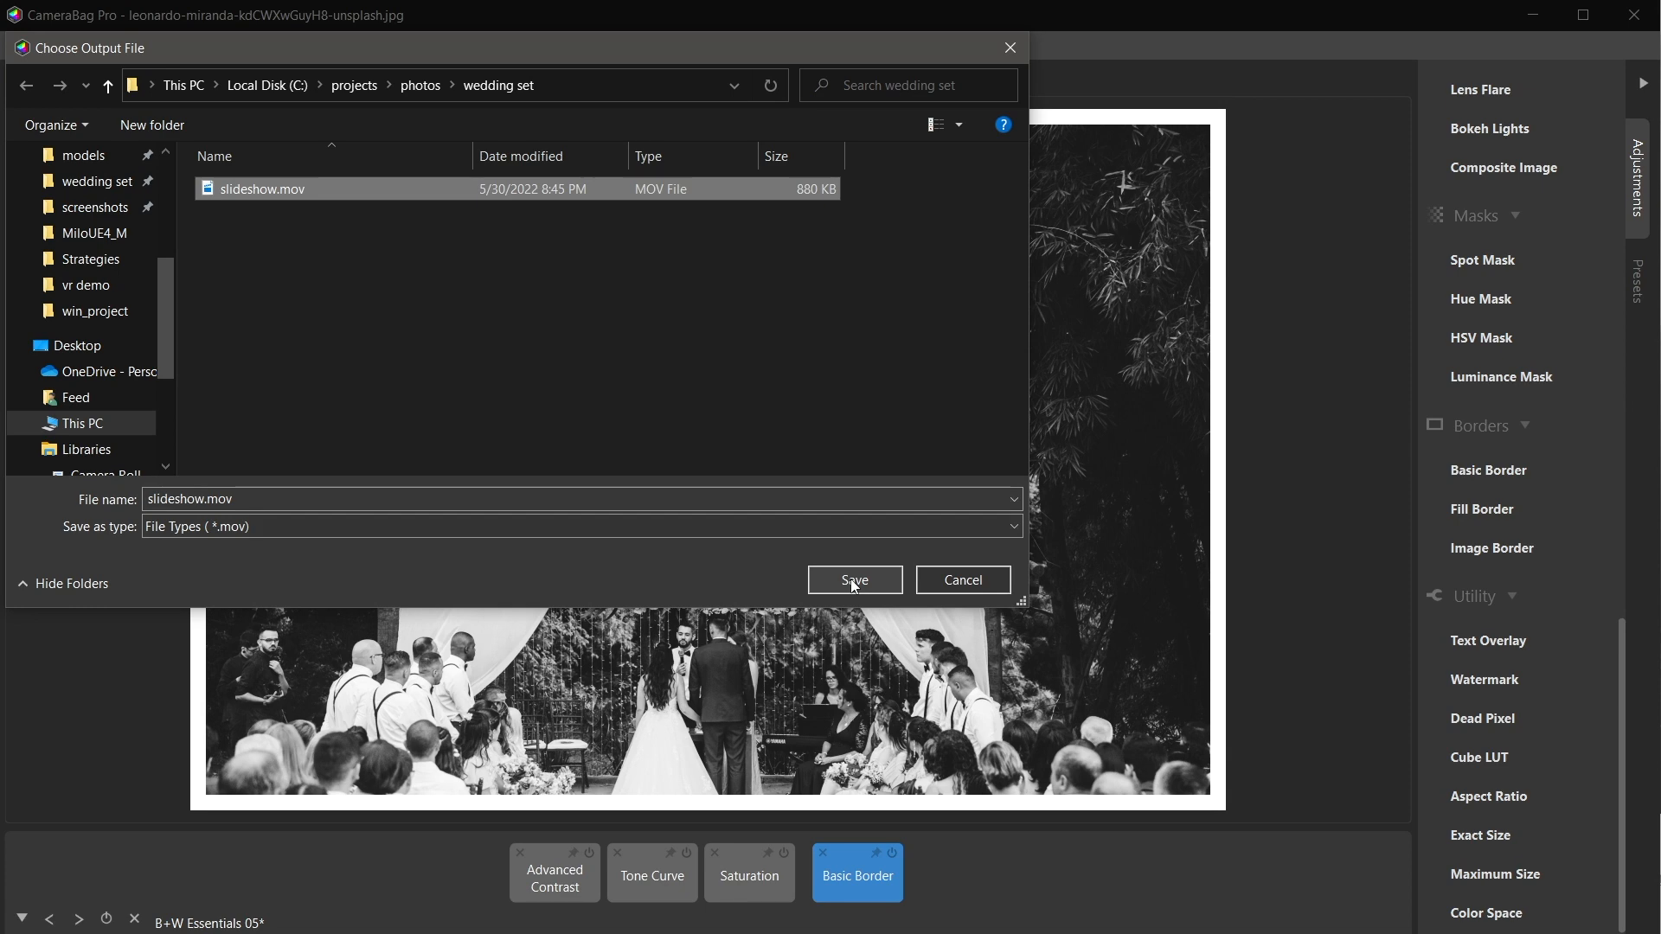
left_click(853, 579)
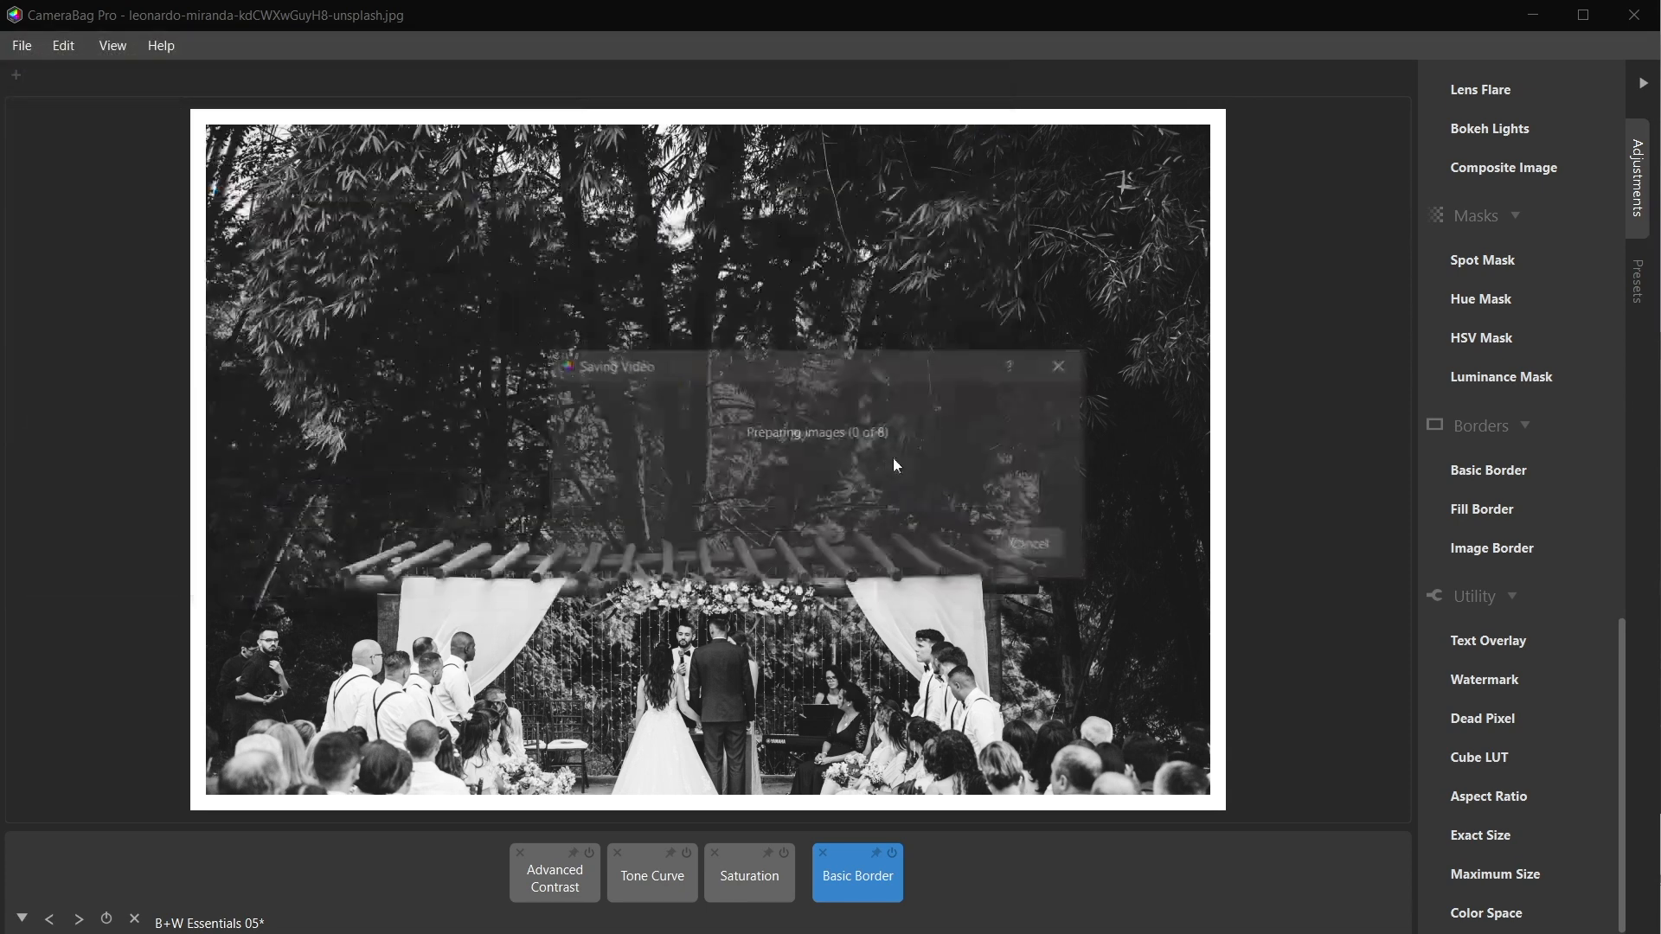